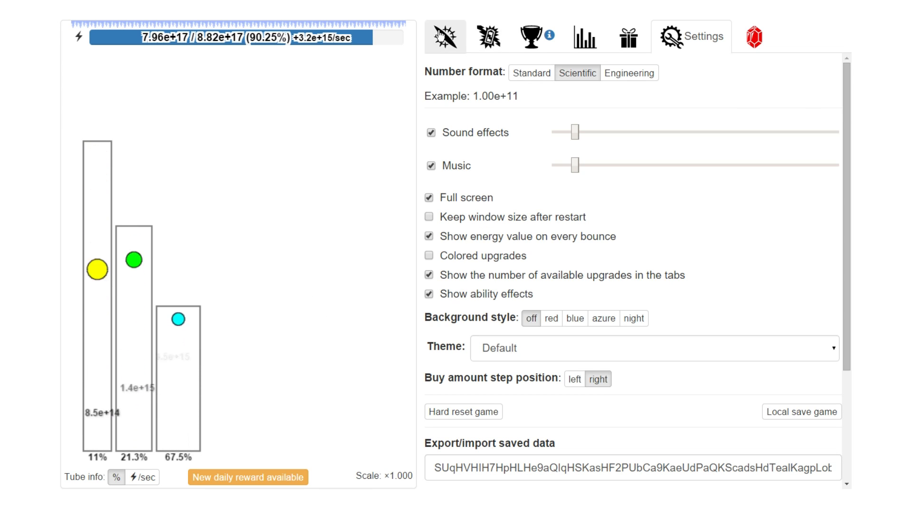
Leave Settings for the Energy upgrades, bringing up the daily reward offer
{"action": "left_click", "coordinate": [443, 37]}
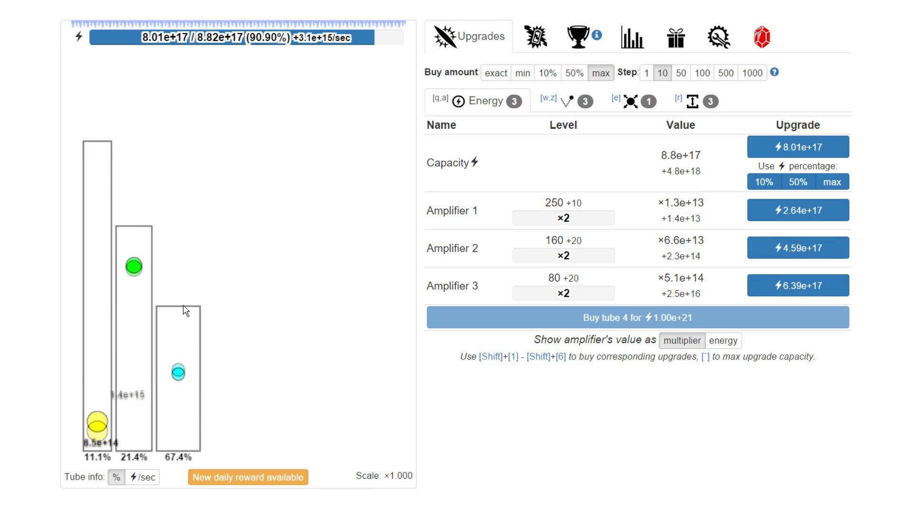
{"action": "left_click", "coordinate": [248, 477]}
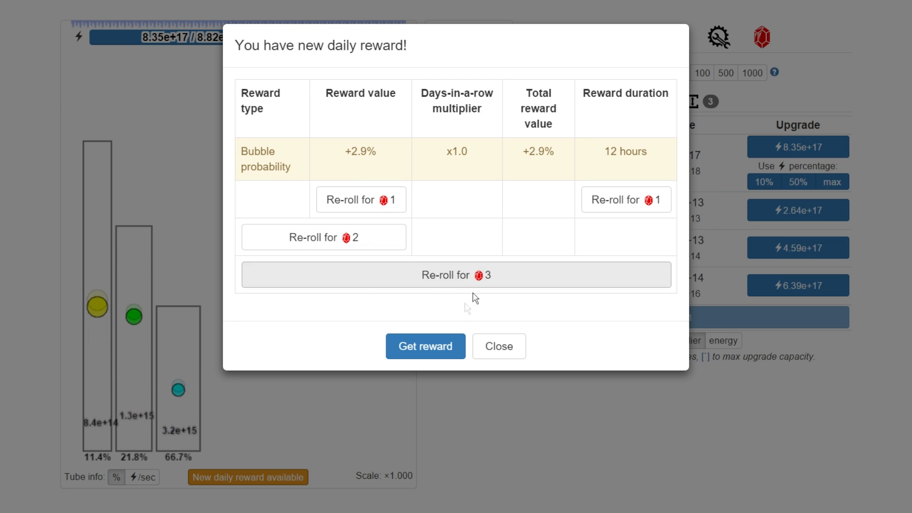
Collect the +2.9% bubble probability daily reward
{"action": "left_click", "coordinate": [499, 346]}
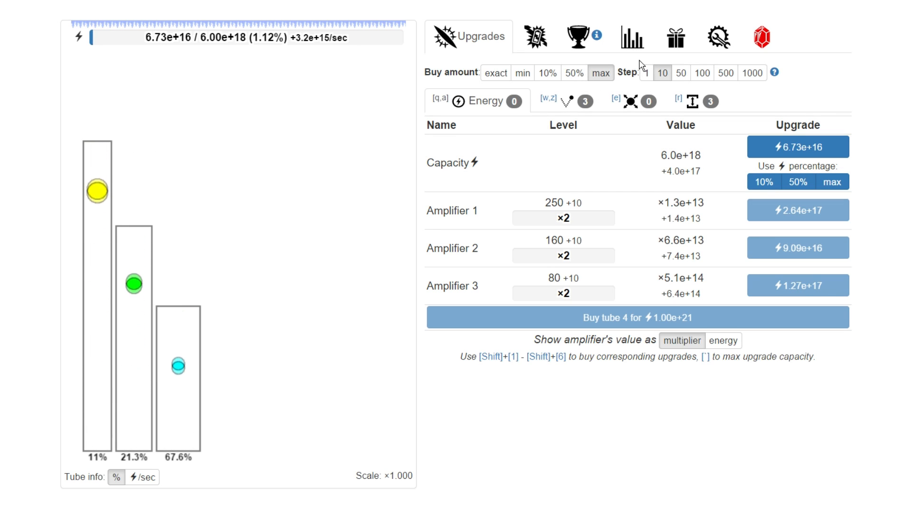
Visit Settings and Meta-energy, try buying bubble probability, and return to Energy upgrades
{"action": "left_click", "coordinate": [719, 36]}
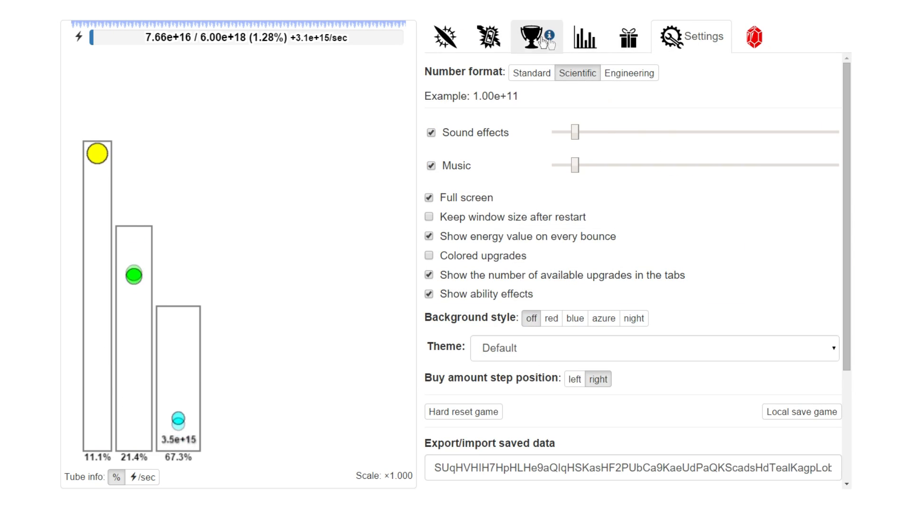
{"action": "left_click", "coordinate": [488, 35]}
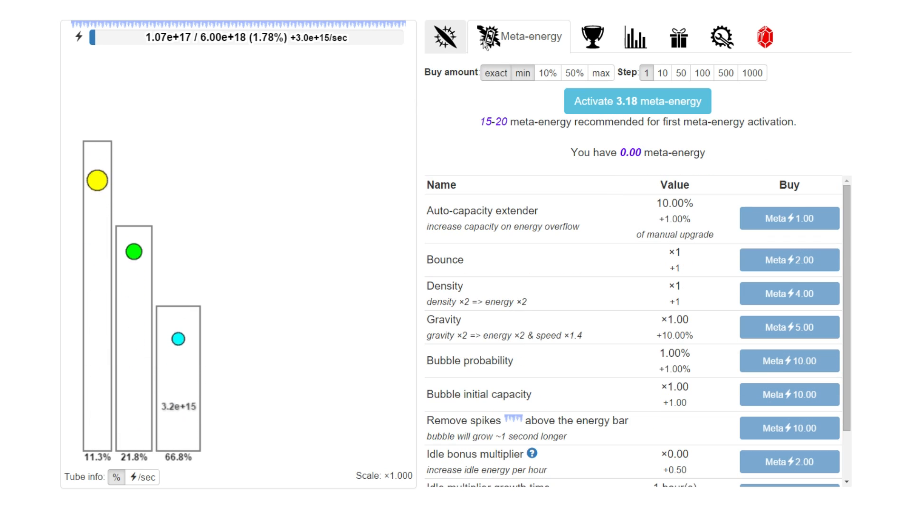
{"action": "mouse_move", "coordinate": [472, 61]}
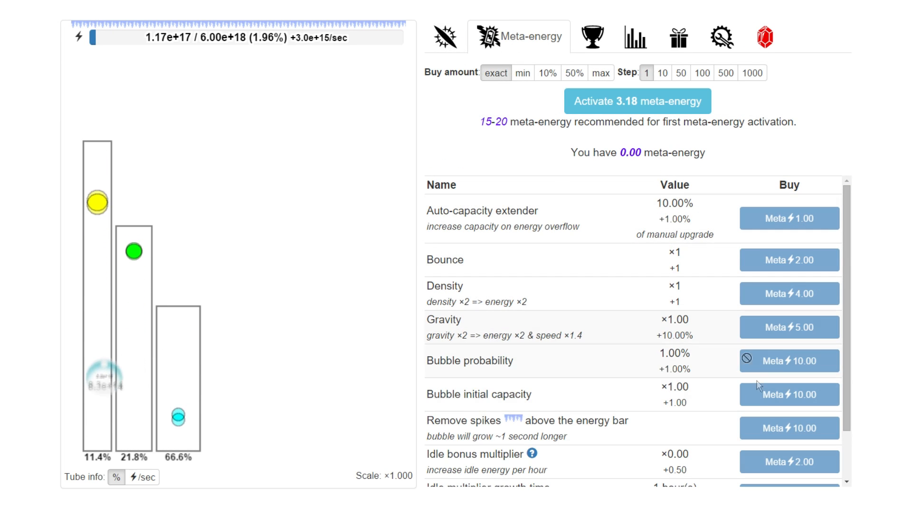
{"action": "left_click", "coordinate": [445, 37]}
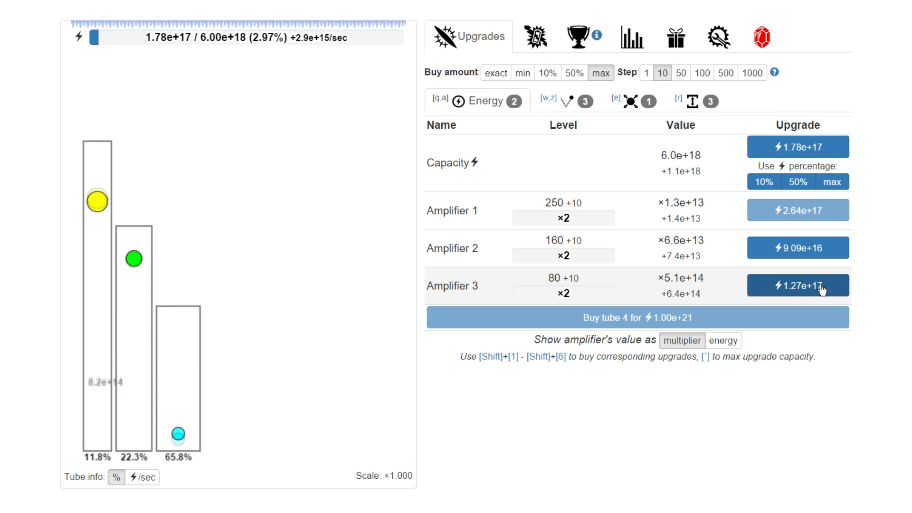
Upgrade Amplifier 3 to level 90 for a ×20 multiplier
{"action": "left_click", "coordinate": [799, 285]}
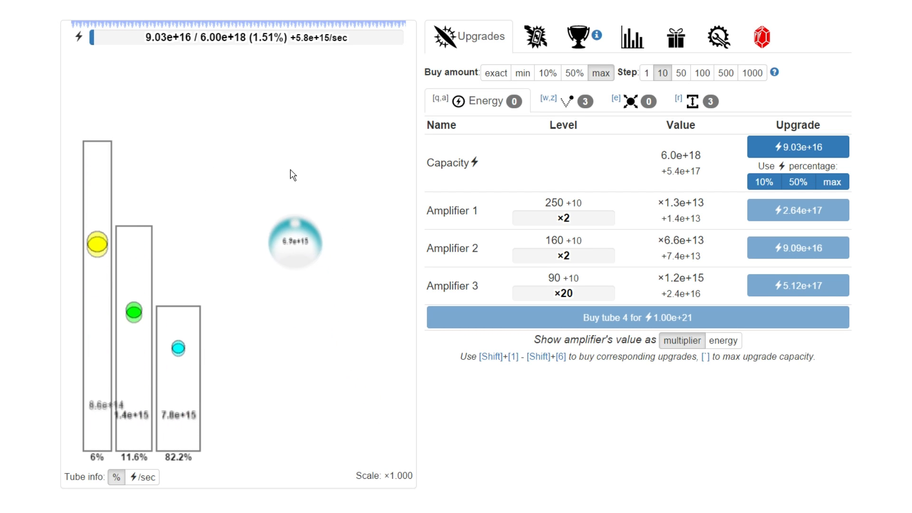
{"action": "left_click", "coordinate": [799, 247]}
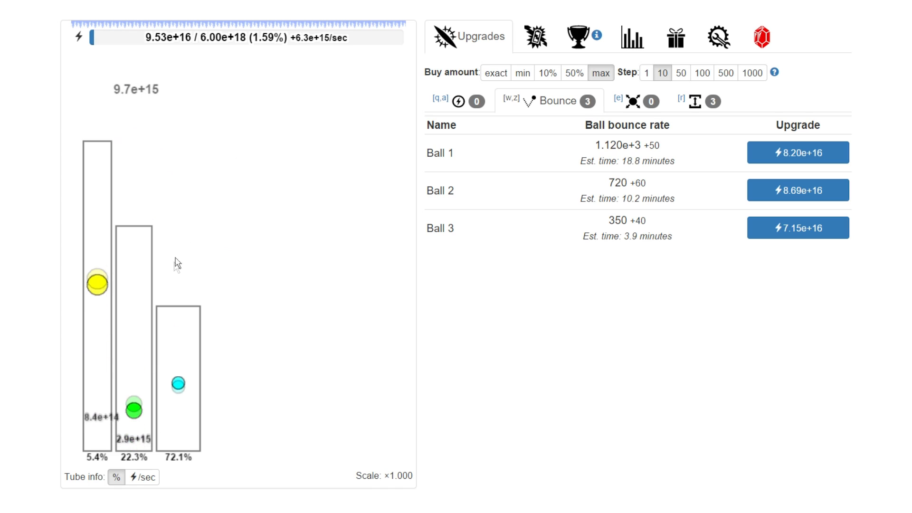
Review ball size radii of 13, 10 and 8 on the Ball size upgrades
{"action": "left_click", "coordinate": [799, 228]}
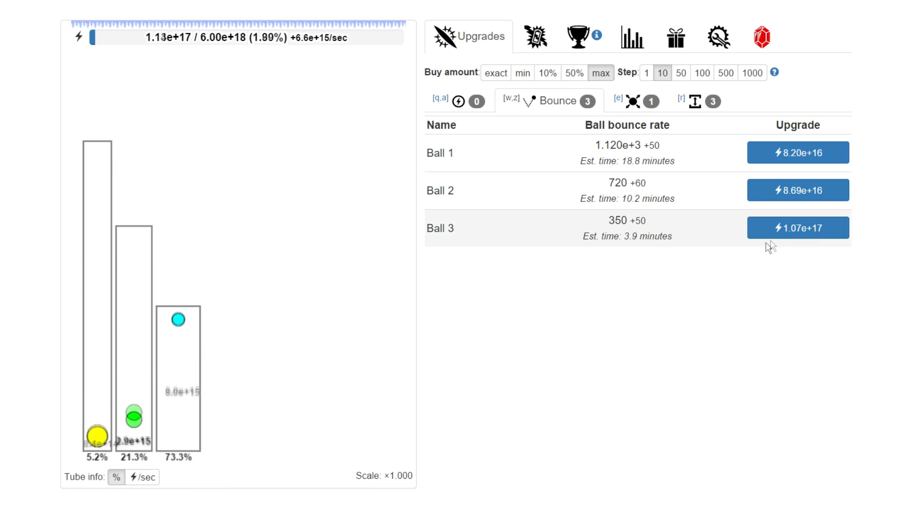
{"action": "left_click", "coordinate": [798, 227]}
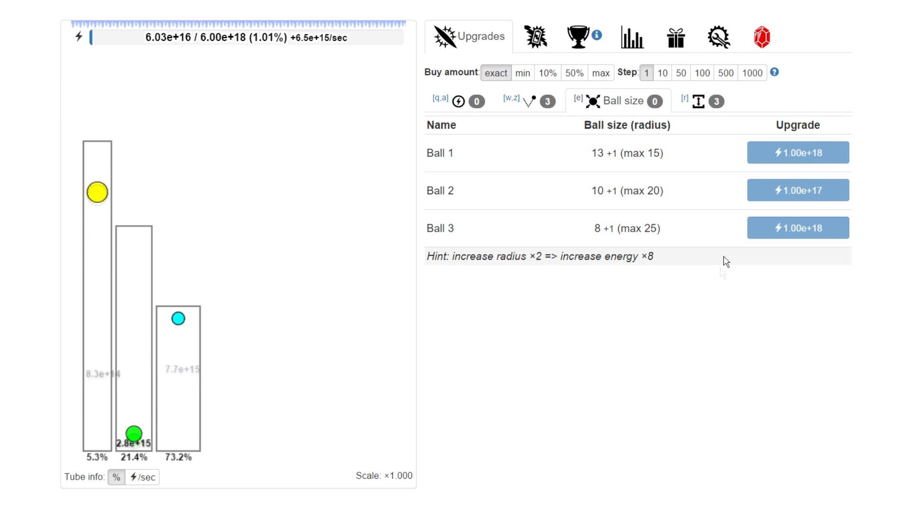
{"action": "mouse_move", "coordinate": [673, 232]}
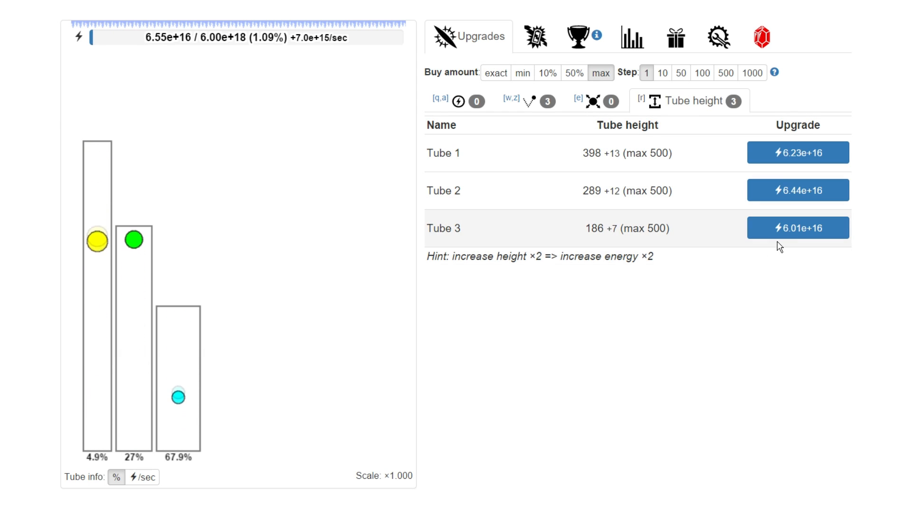
Raise tube heights to 404, 294 and 194
{"action": "left_click", "coordinate": [798, 228]}
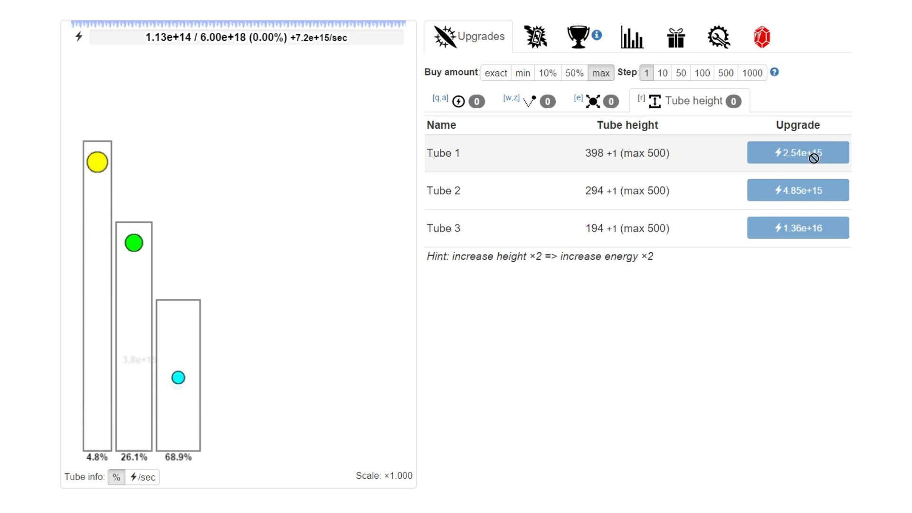
{"action": "left_click", "coordinate": [798, 152]}
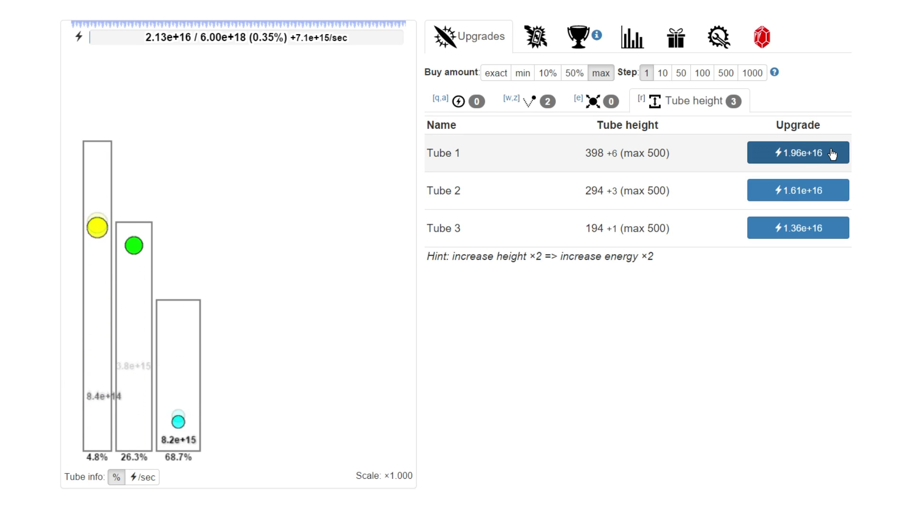
{"action": "left_click", "coordinate": [798, 152]}
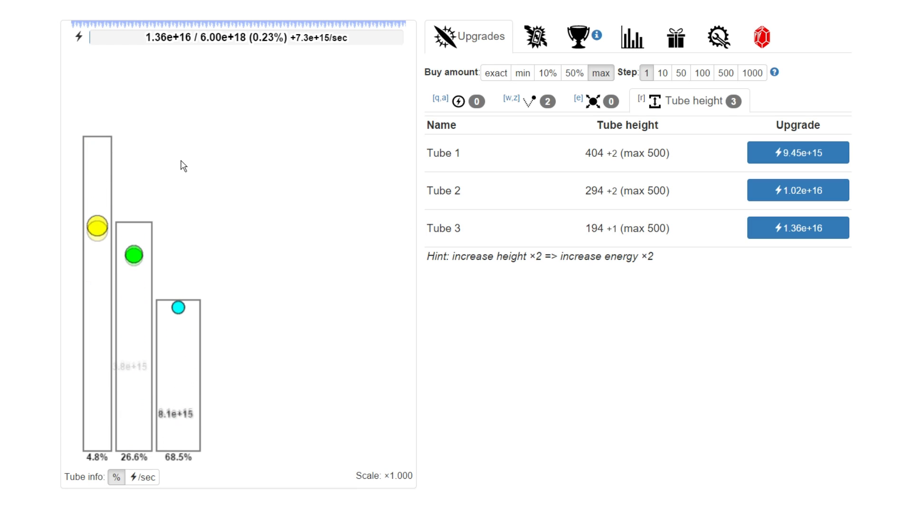
Upgrade Amplifier 2 to level 170 and Ball 3 bounce to 400
{"action": "left_click", "coordinate": [458, 101]}
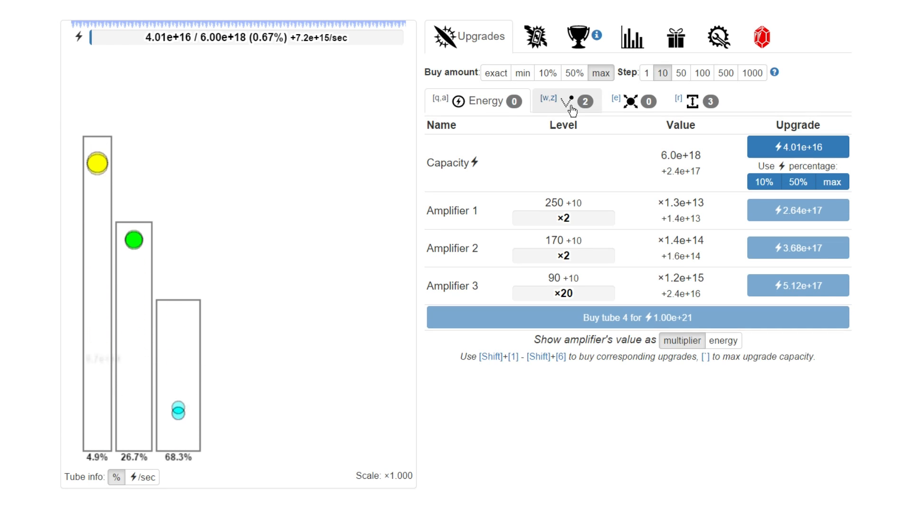
{"action": "left_click", "coordinate": [566, 101]}
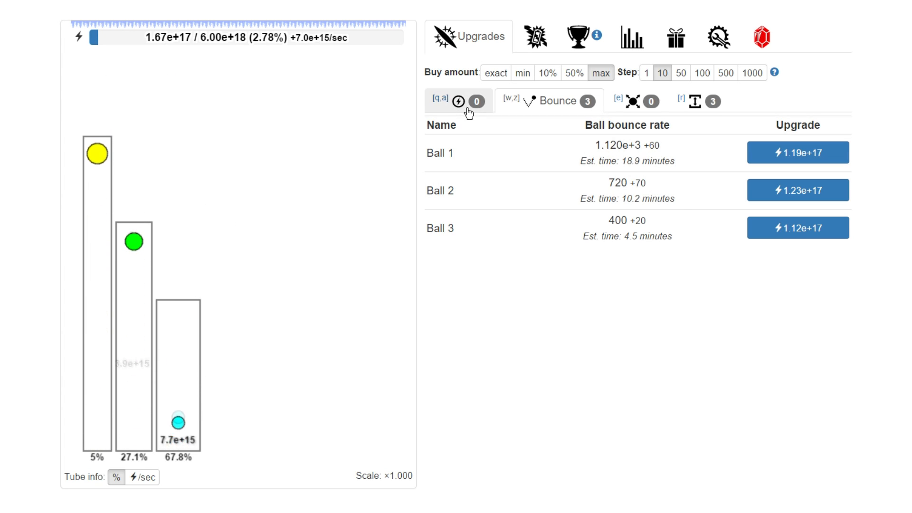
{"action": "left_click", "coordinate": [459, 100]}
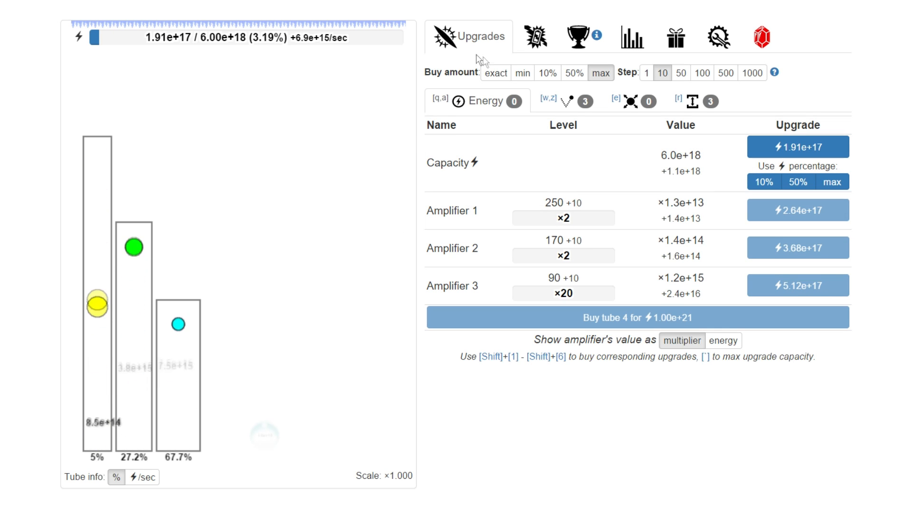
{"action": "left_click", "coordinate": [536, 37]}
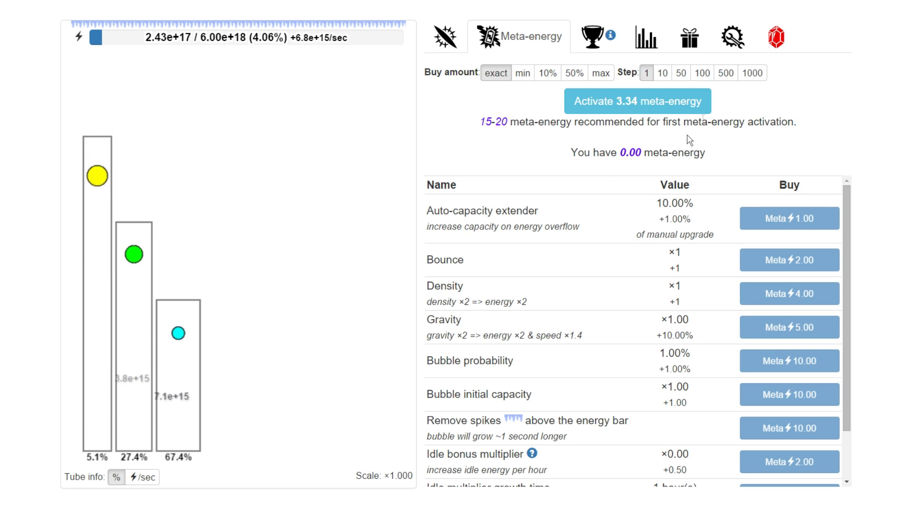
Raise Tube 3's height to 206, checking meta-energy afterwards
{"action": "left_click", "coordinate": [444, 36]}
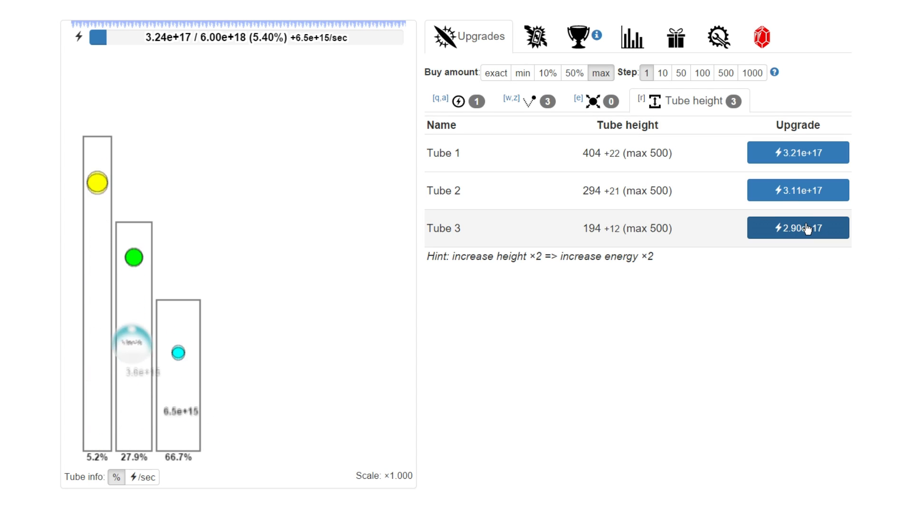
{"action": "left_click", "coordinate": [798, 228]}
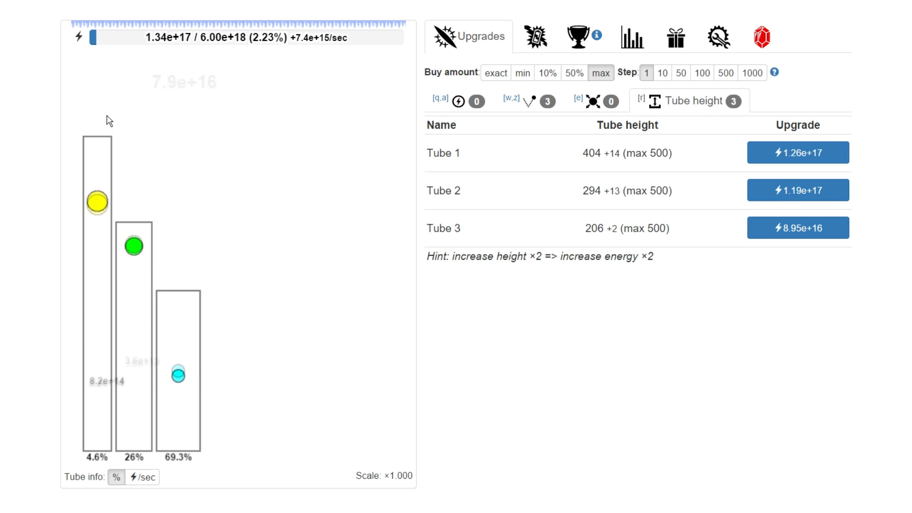
{"action": "left_click", "coordinate": [536, 37]}
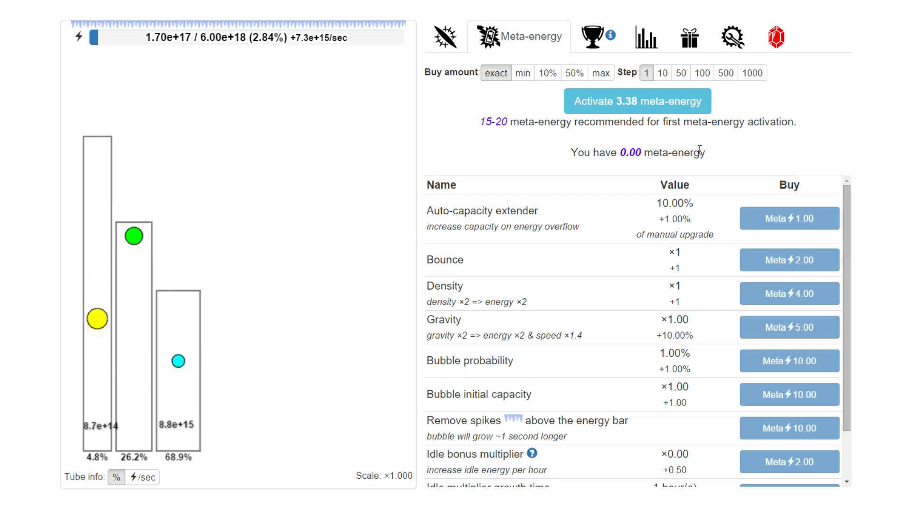
{"action": "mouse_move", "coordinate": [474, 132]}
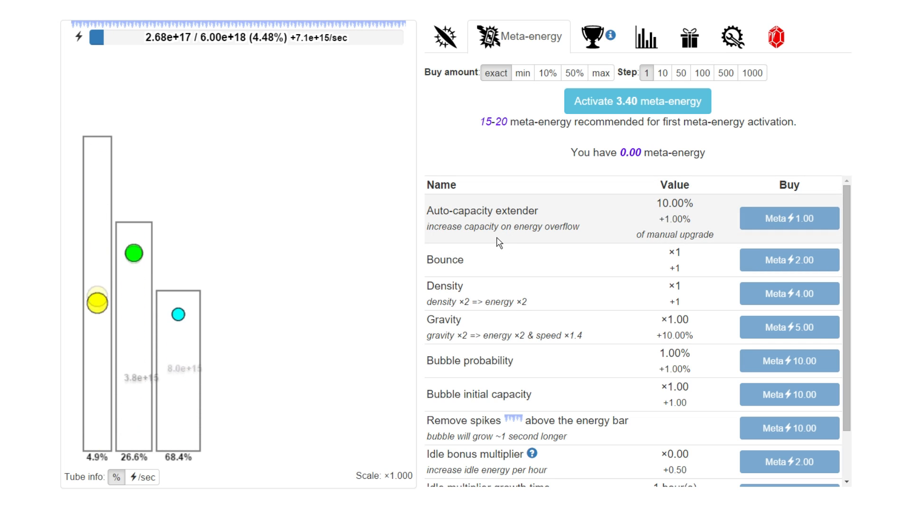
{"action": "mouse_move", "coordinate": [712, 209]}
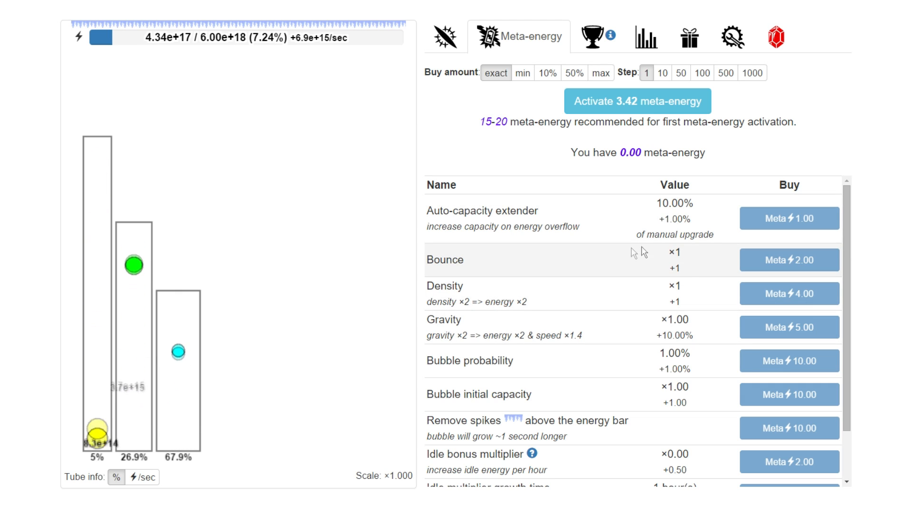
{"action": "mouse_move", "coordinate": [647, 260]}
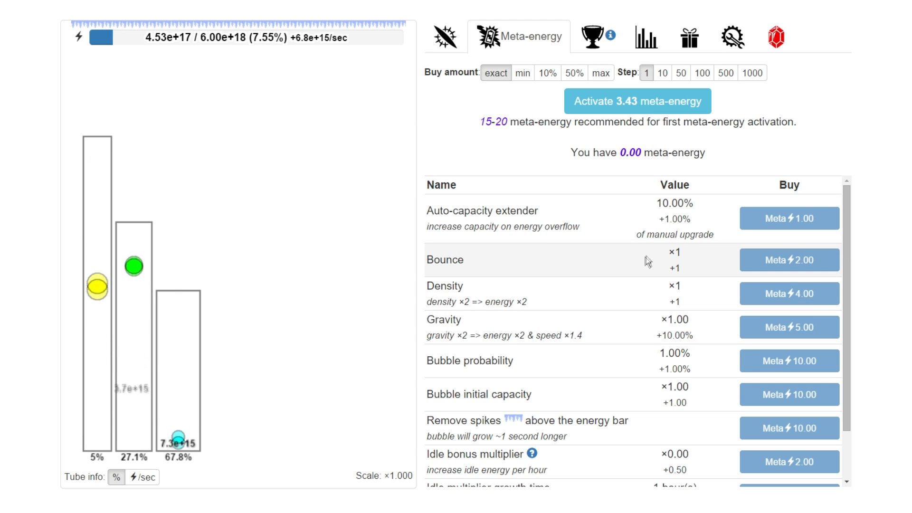
{"action": "left_click", "coordinate": [444, 36]}
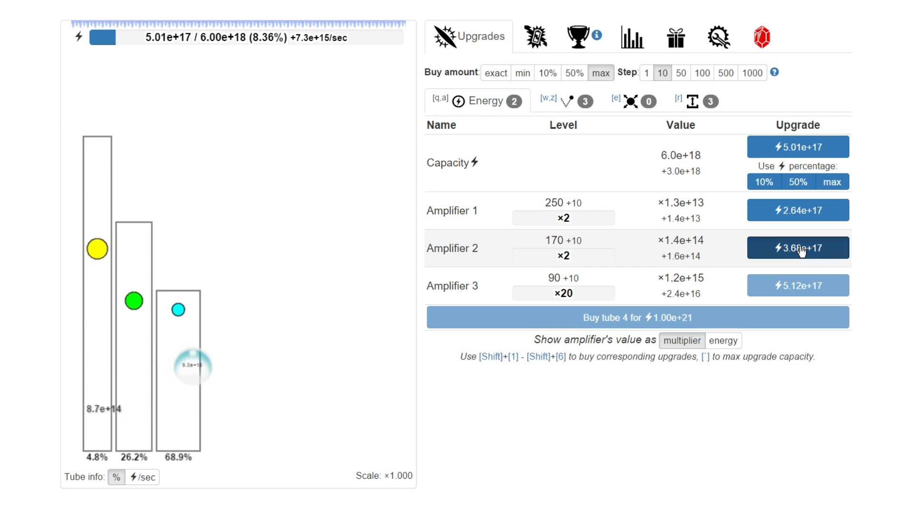
Upgrade Amplifier 2 to level 180 and Amplifier 3 to level 100
{"action": "left_click", "coordinate": [799, 248]}
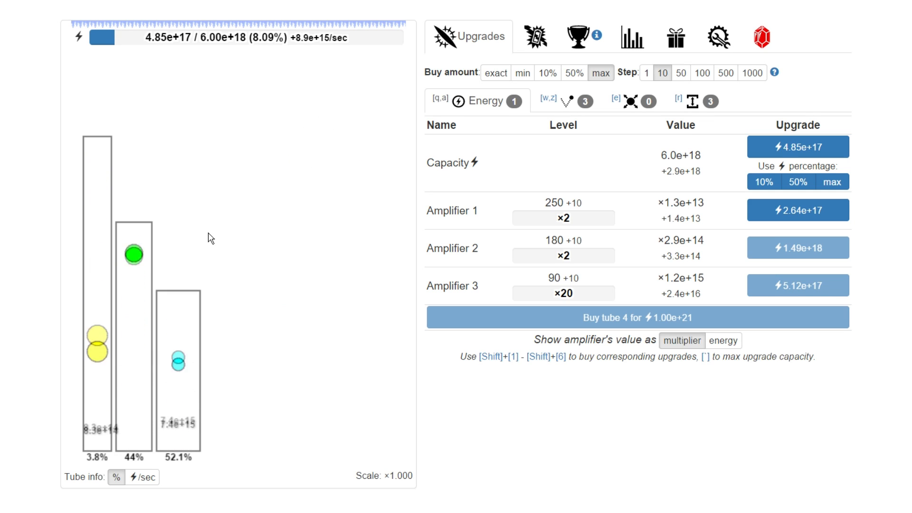
{"action": "mouse_move", "coordinate": [285, 293]}
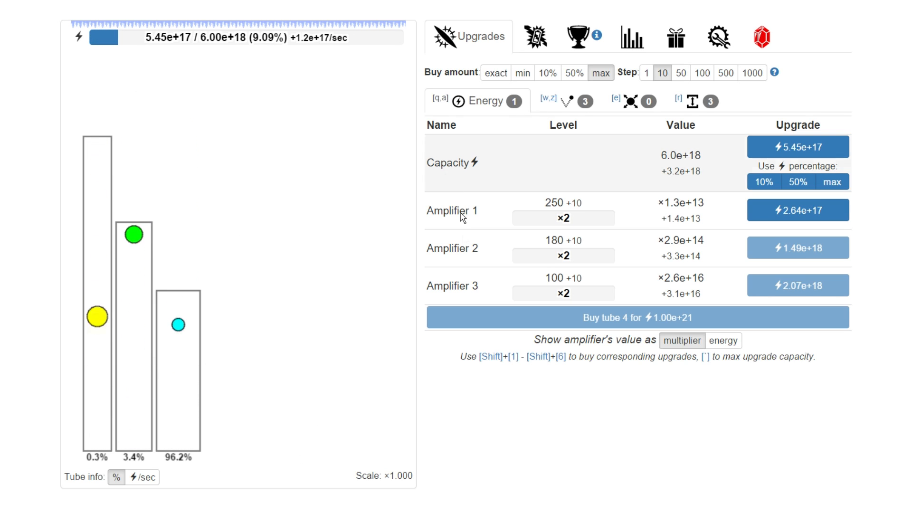
{"action": "left_click", "coordinate": [694, 101]}
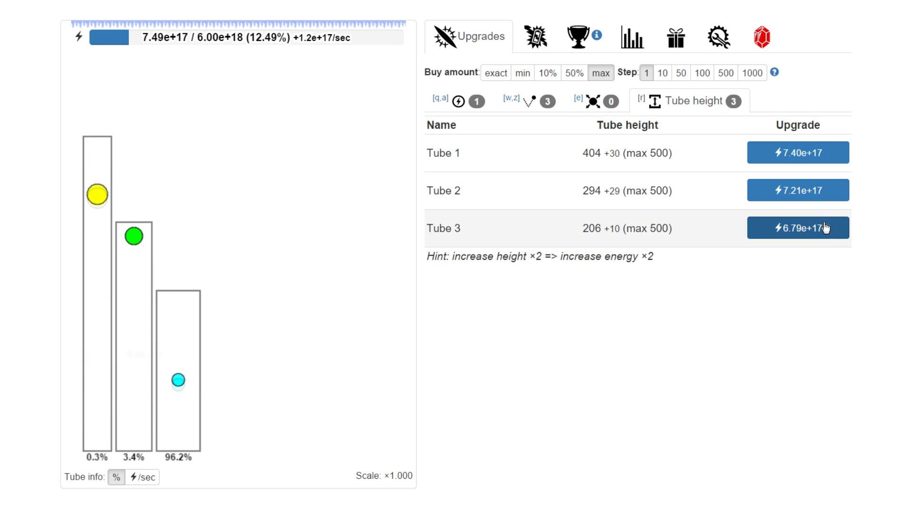
Raise Tube 3 to 218 and Tube 1 to 437 at max buy amount
{"action": "left_click", "coordinate": [799, 228]}
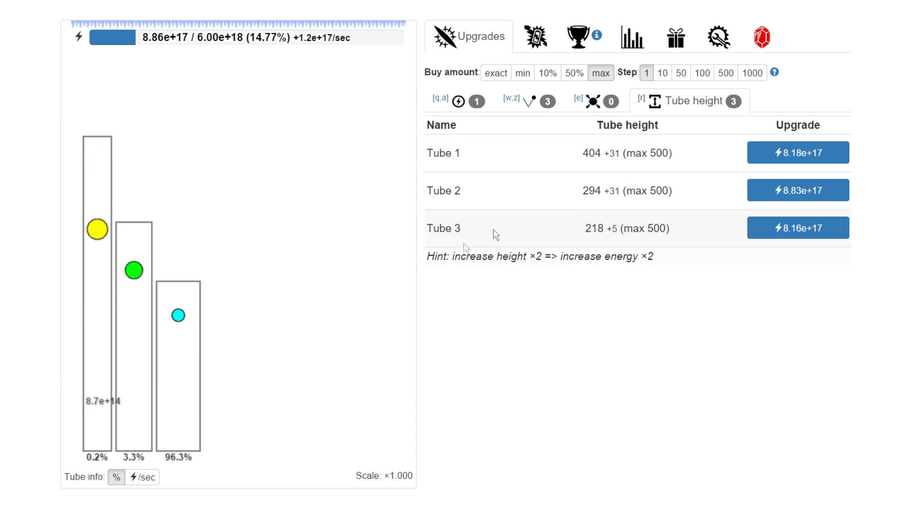
{"action": "left_click", "coordinate": [798, 152]}
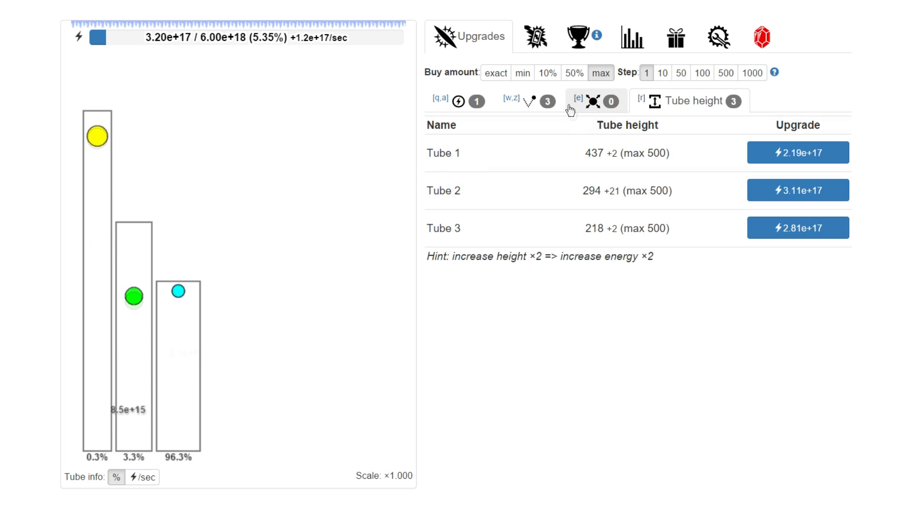
{"action": "left_click", "coordinate": [496, 72]}
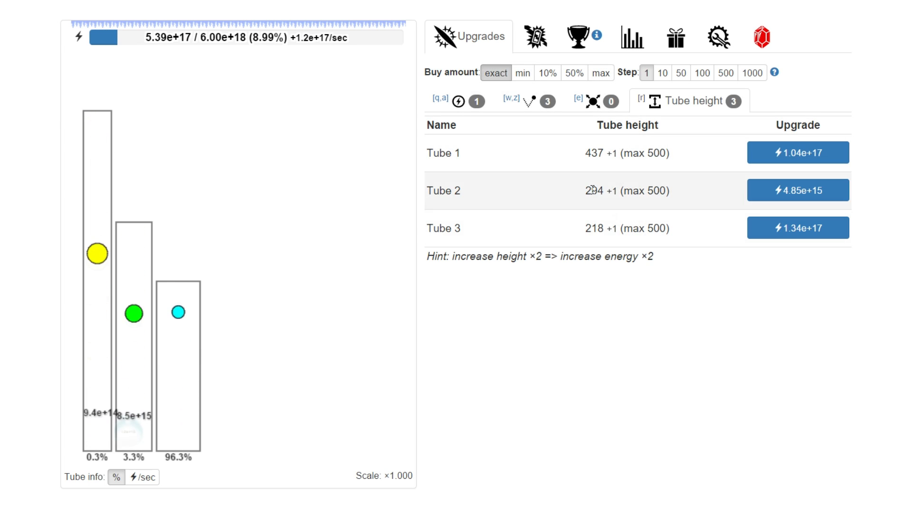
{"action": "left_click", "coordinate": [601, 72]}
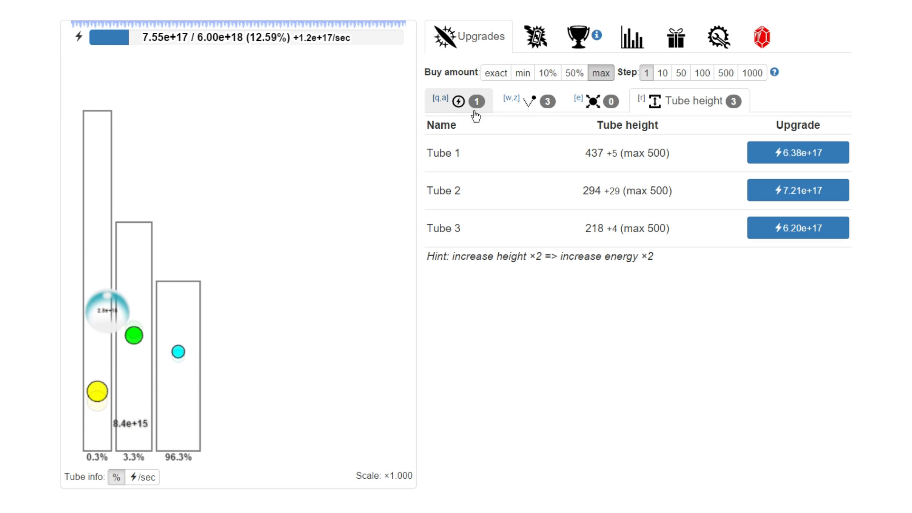
{"action": "left_click", "coordinate": [458, 100]}
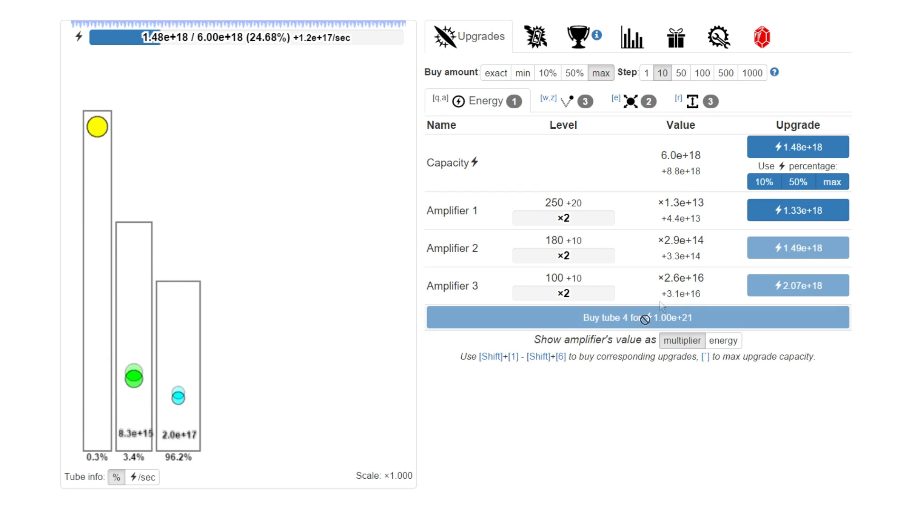
Level Amplifier 1 to 270 and Amplifier 3 to 110, and buy a bigger Ball 1 radius
{"action": "left_click", "coordinate": [799, 209]}
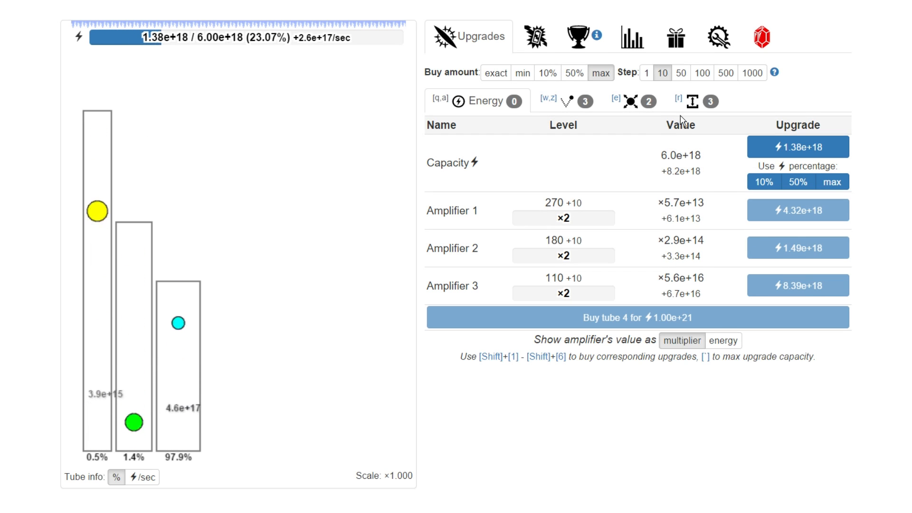
{"action": "left_click", "coordinate": [630, 101]}
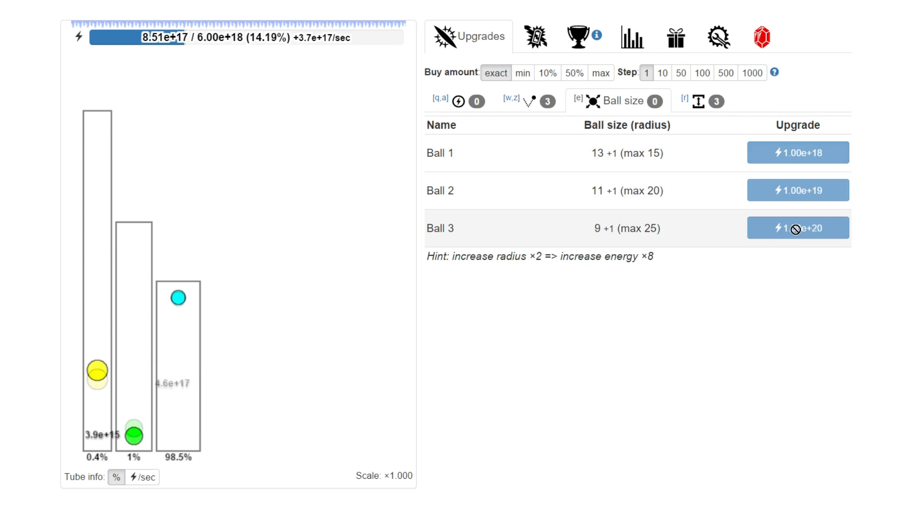
{"action": "left_click", "coordinate": [798, 152]}
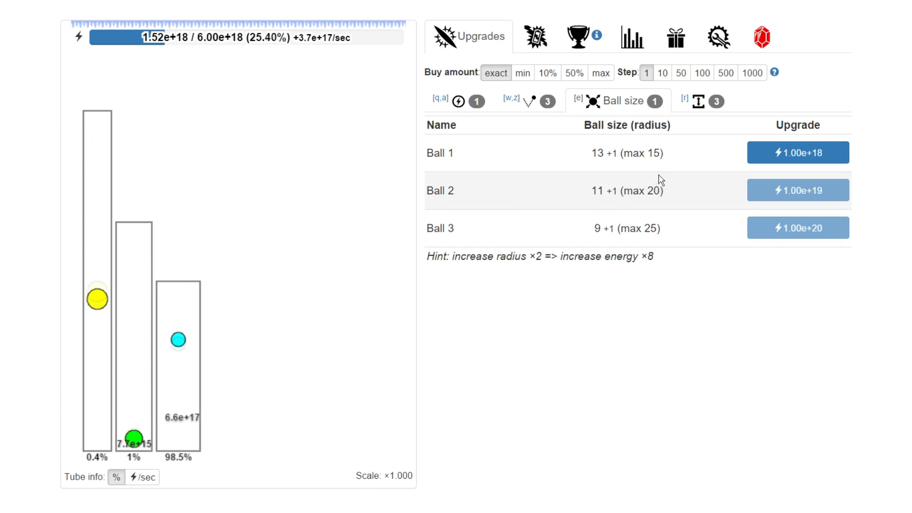
{"action": "left_click", "coordinate": [798, 152]}
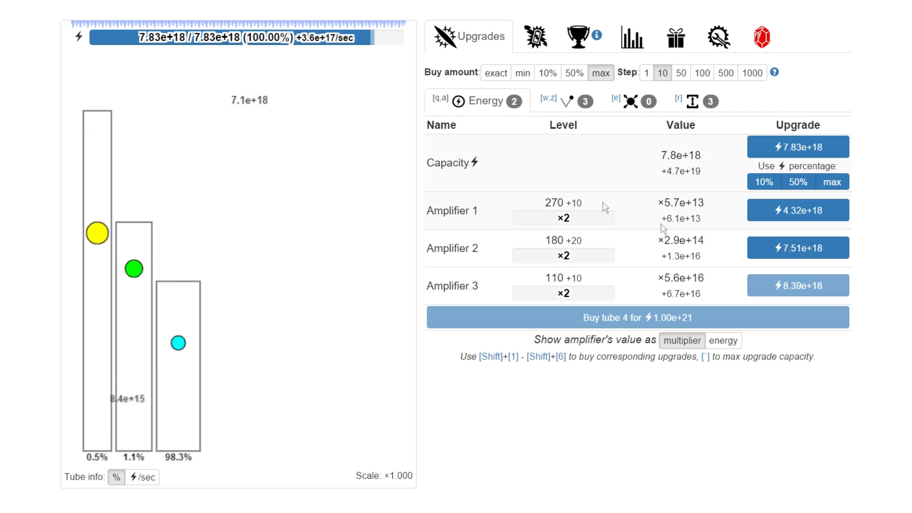
Spend all stored energy on capacity, raising it to about 2.32e+19
{"action": "left_click", "coordinate": [799, 146]}
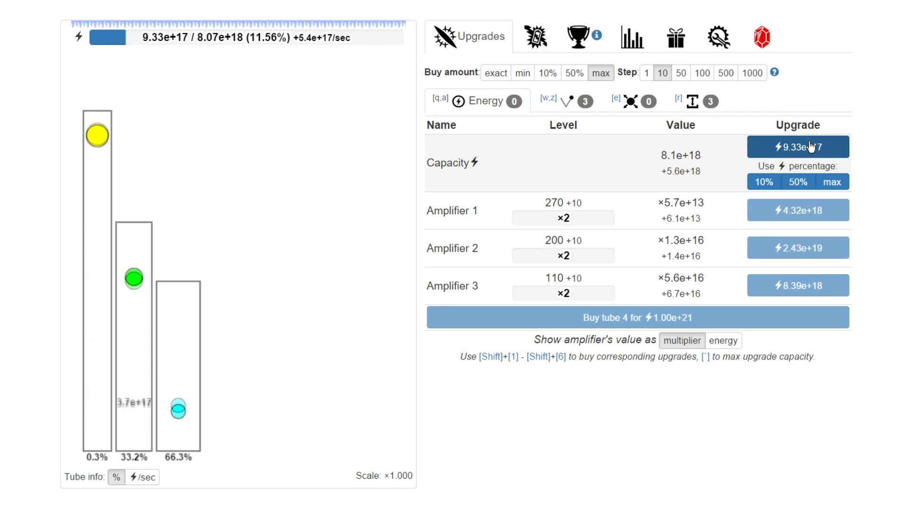
{"action": "left_click", "coordinate": [832, 182]}
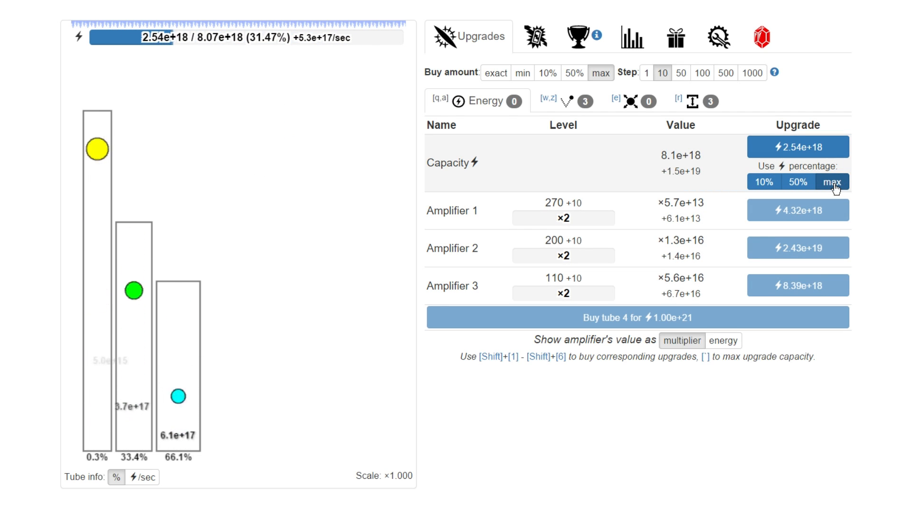
{"action": "left_click", "coordinate": [834, 182]}
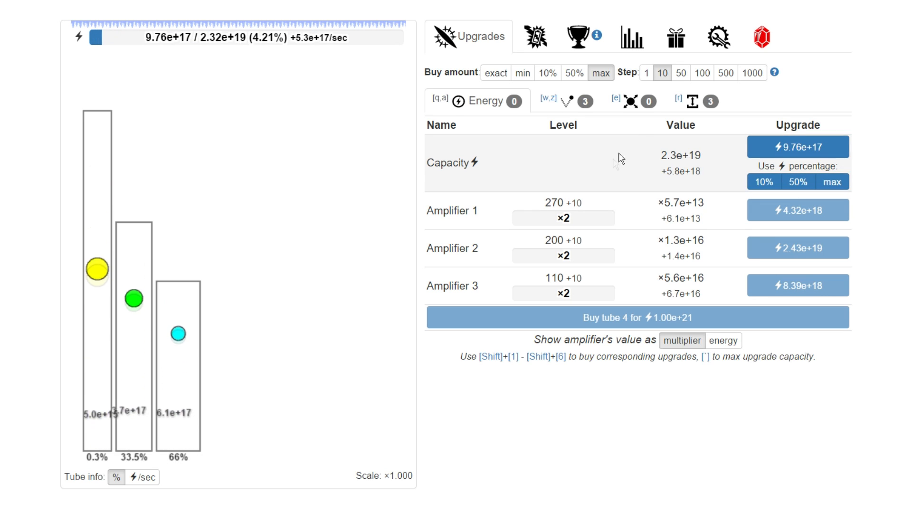
Raise Tube 2's height to 335
{"action": "left_click", "coordinate": [691, 101]}
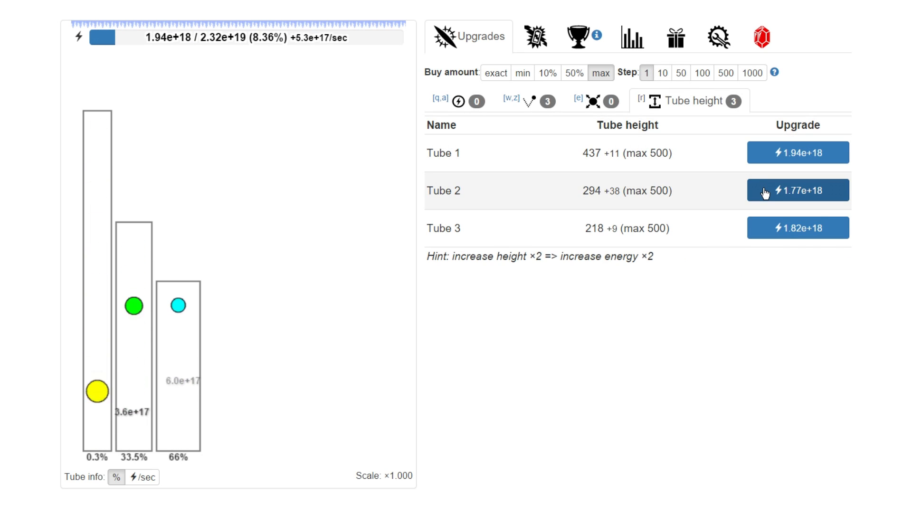
{"action": "left_click", "coordinate": [798, 190]}
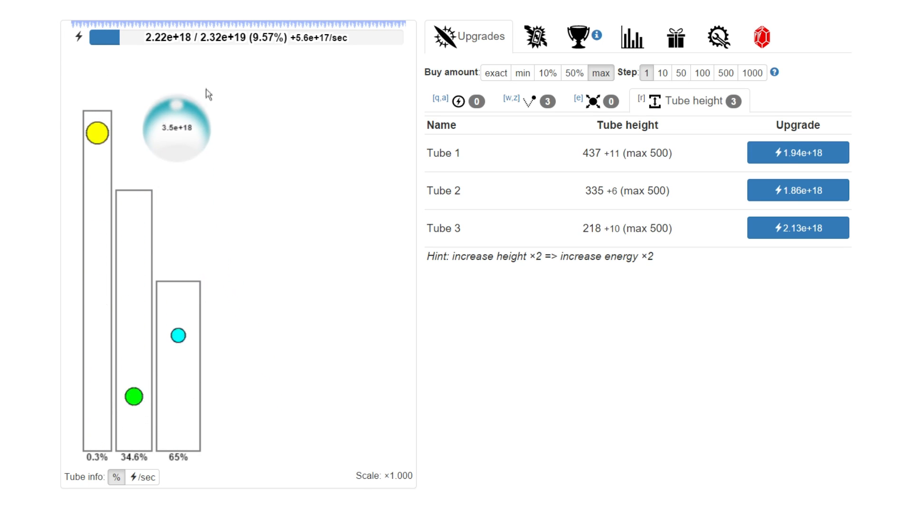
{"action": "left_click", "coordinate": [530, 101]}
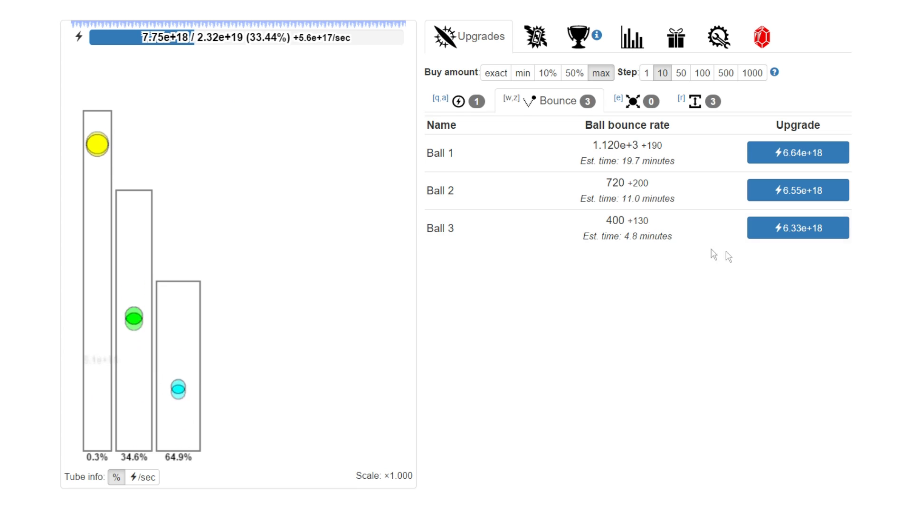
Raise Ball 3's bounce rate from 400 to 540, then return to the energy upgrades
{"action": "left_click", "coordinate": [798, 228]}
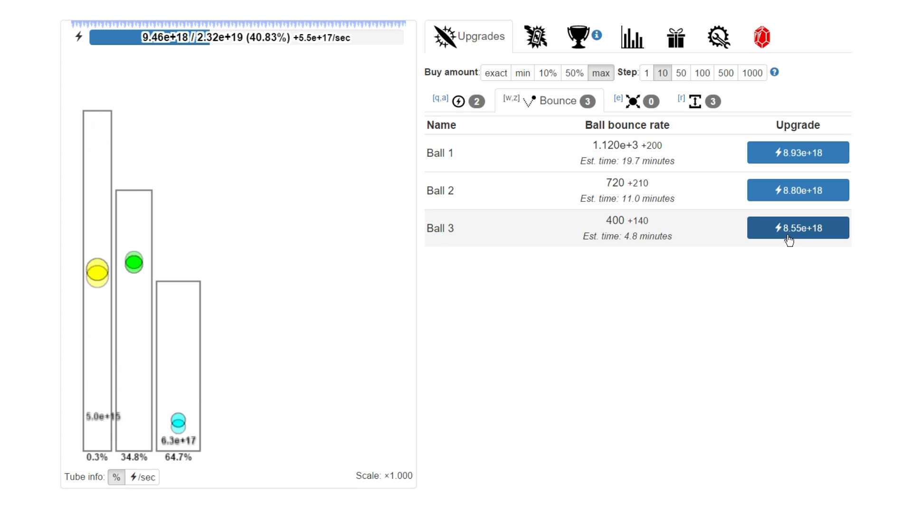
{"action": "left_click", "coordinate": [799, 227]}
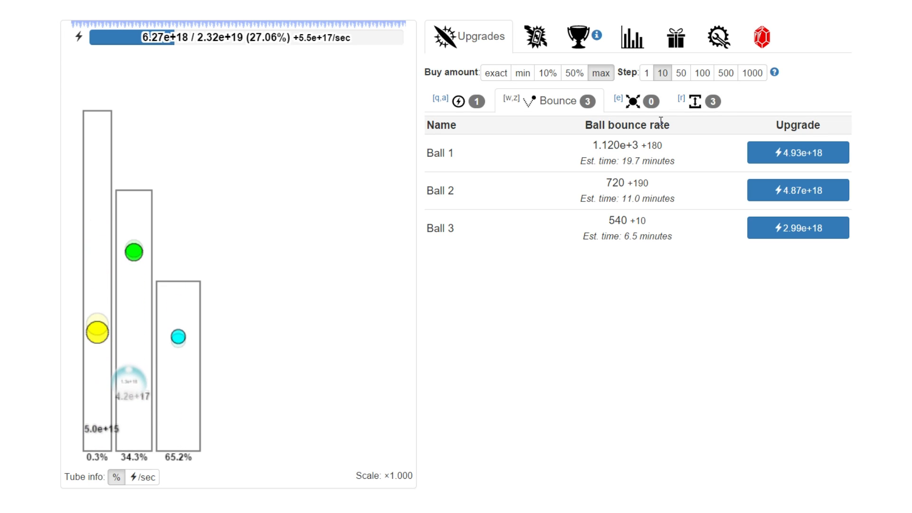
{"action": "left_click", "coordinate": [700, 100]}
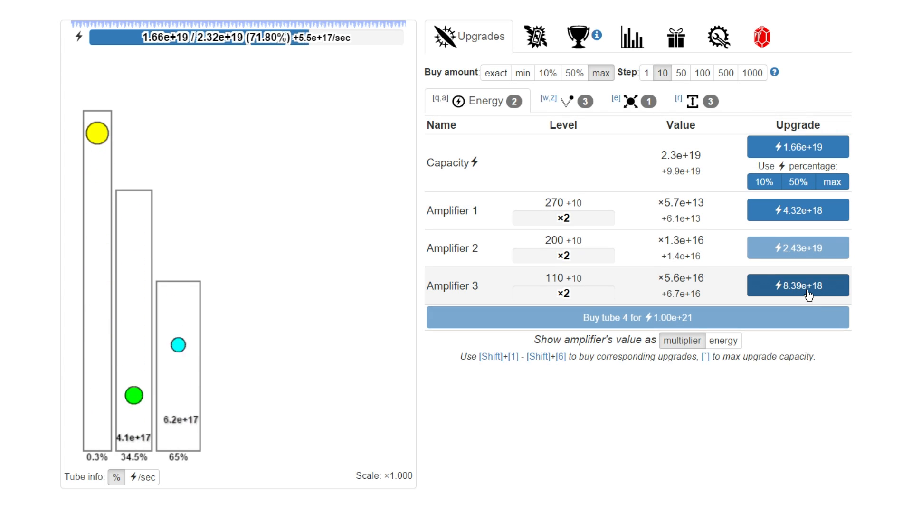
Level up Amplifiers 1 and 3, buy more capacity, and grow Tube 1 to 462
{"action": "left_click", "coordinate": [798, 285]}
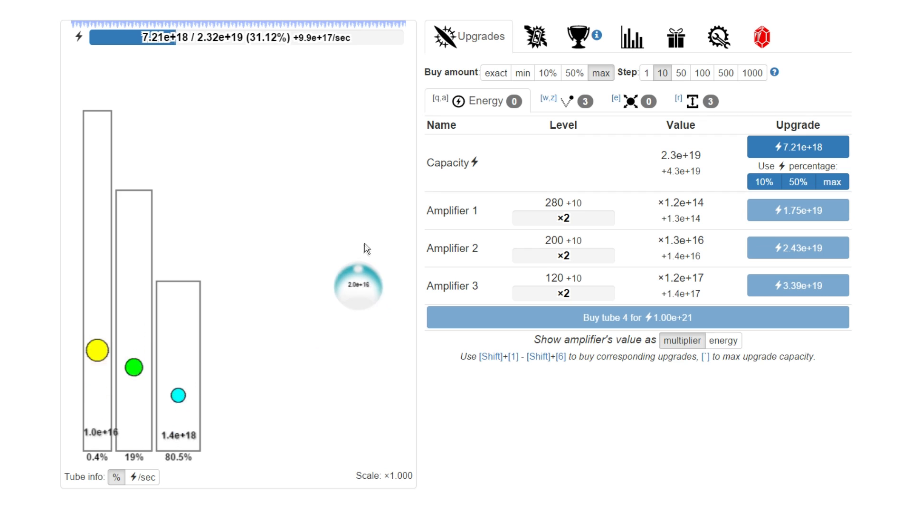
{"action": "left_click", "coordinate": [799, 146]}
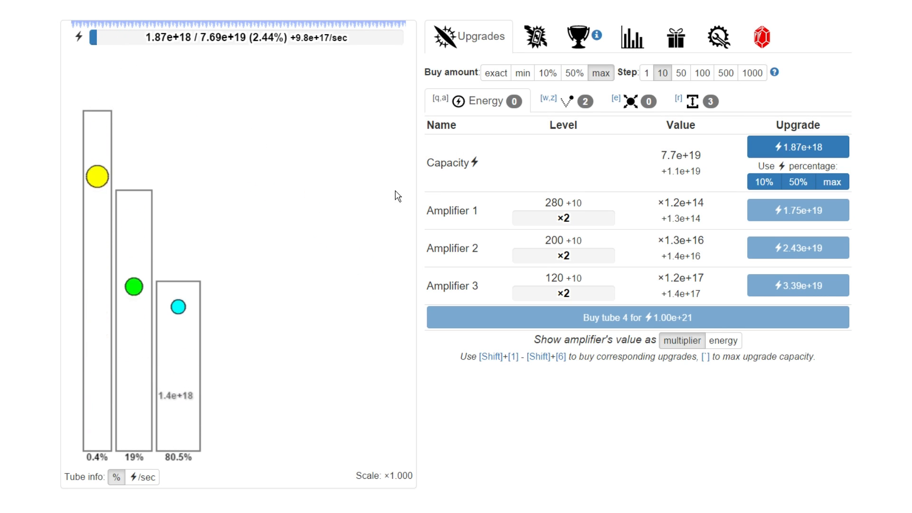
{"action": "left_click", "coordinate": [698, 101]}
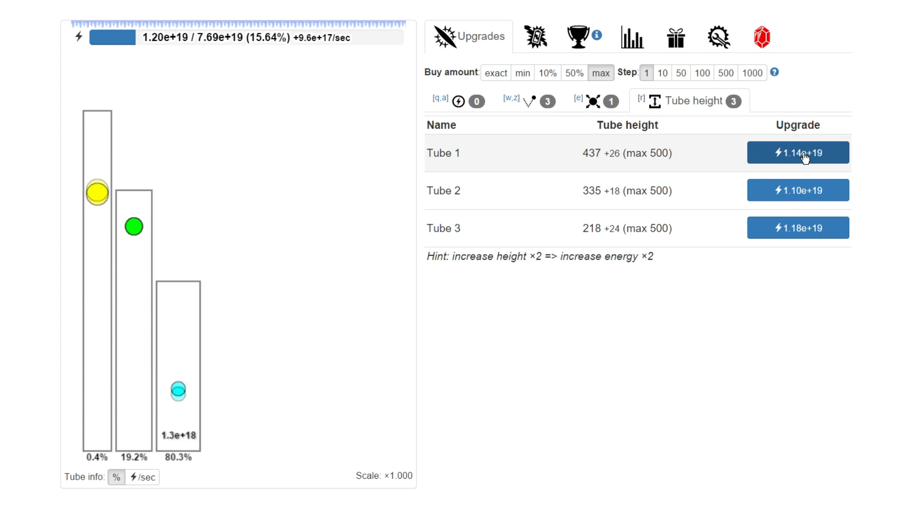
{"action": "left_click", "coordinate": [798, 152]}
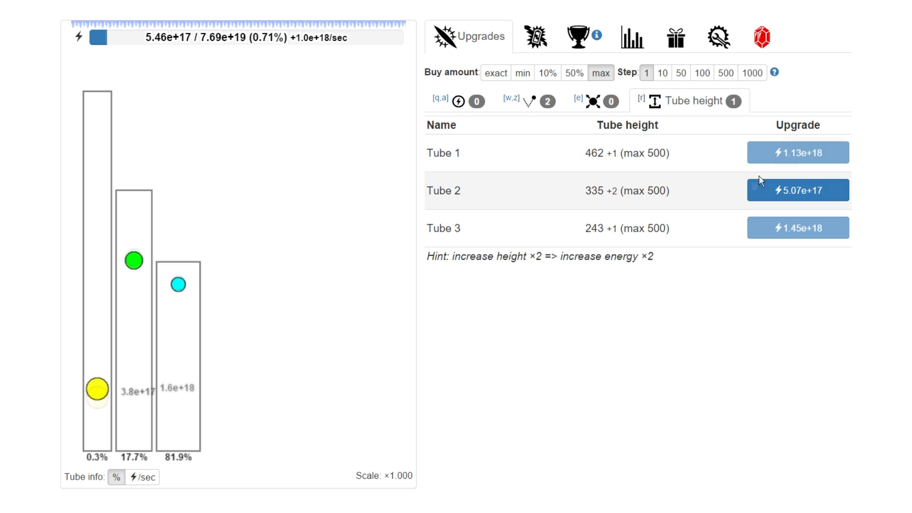
Level Amplifier 2 to 210 and raise capacity to 2.87e+20
{"action": "left_click", "coordinate": [799, 189]}
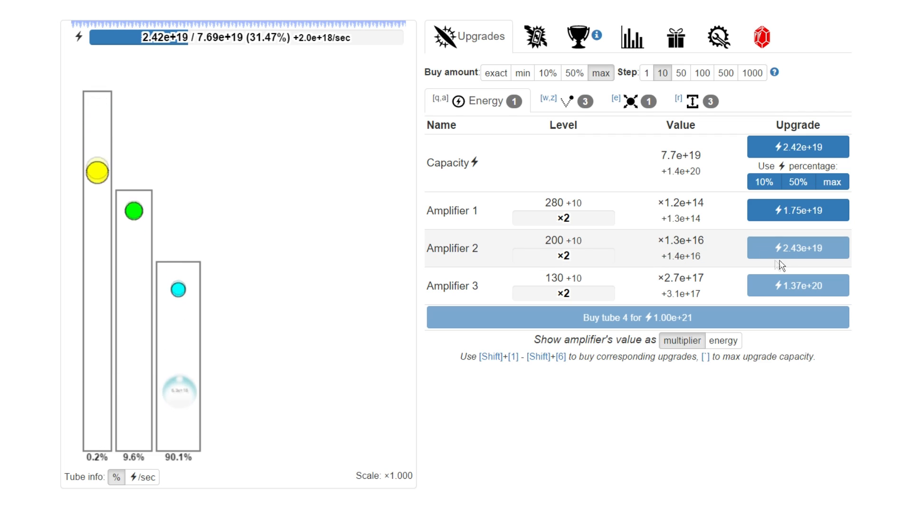
{"action": "left_click", "coordinate": [798, 247]}
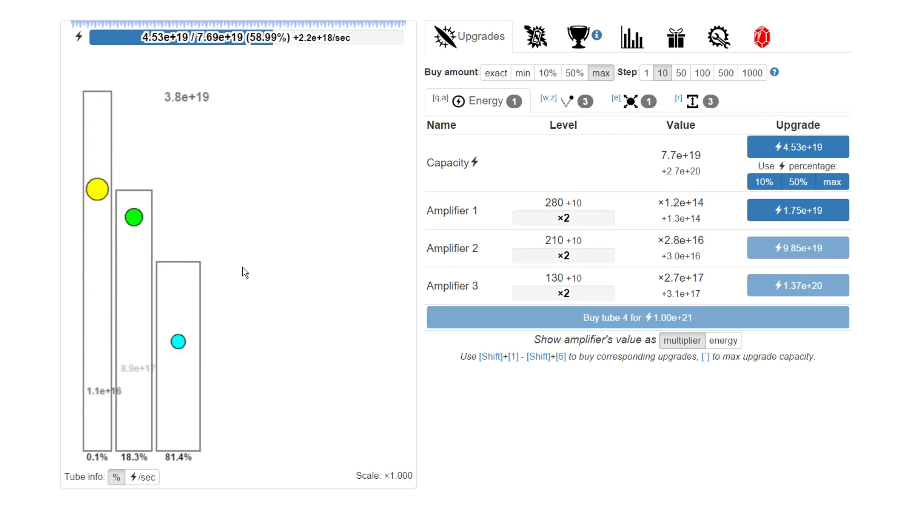
{"action": "left_click", "coordinate": [799, 210]}
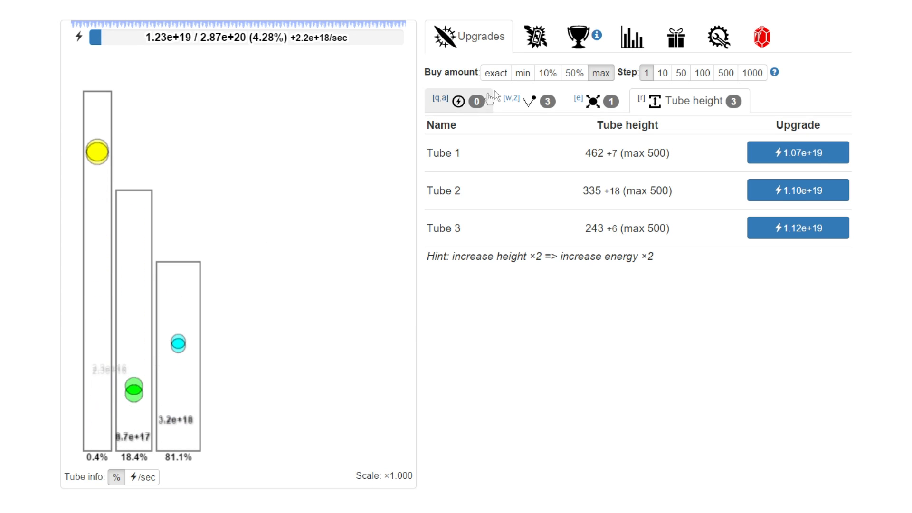
Buy a larger radius for Ball 2 and level Amplifier 1 to 290 and Amplifier 3 to 140
{"action": "left_click", "coordinate": [601, 101]}
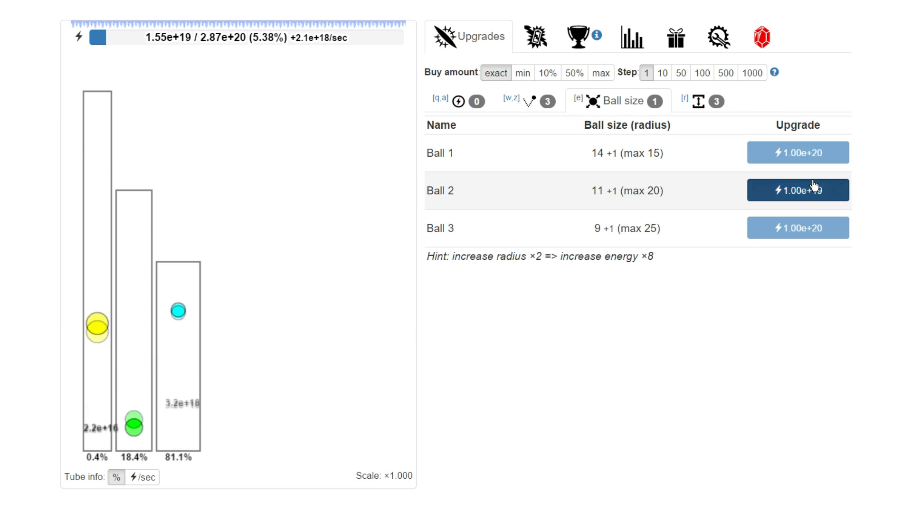
{"action": "left_click", "coordinate": [798, 189]}
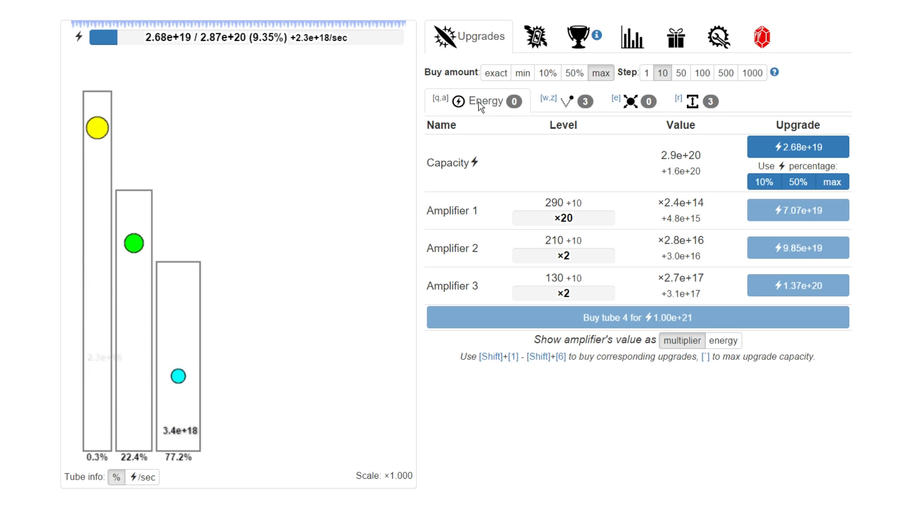
{"action": "left_click", "coordinate": [570, 101]}
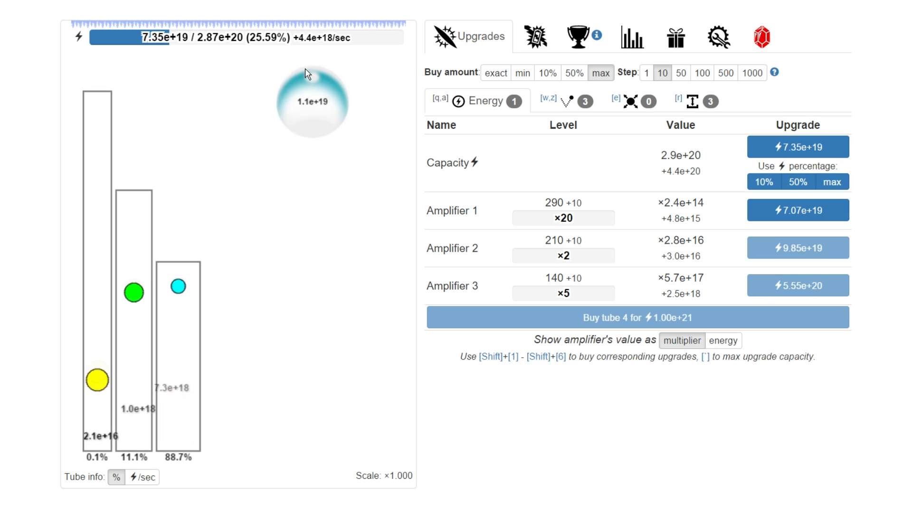
Level Amplifier 1 to 300 and grow Tube 1 to 482, ending on the energy upgrades
{"action": "left_click", "coordinate": [798, 210]}
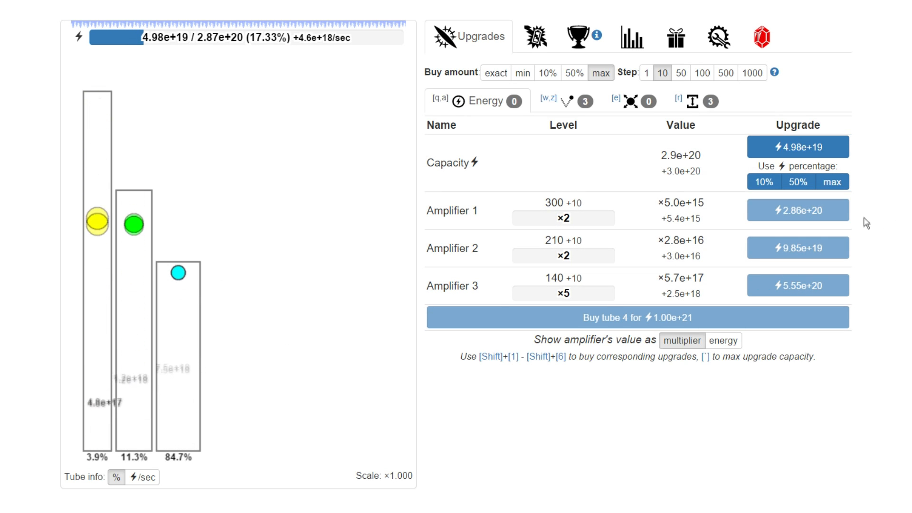
{"action": "left_click", "coordinate": [701, 100]}
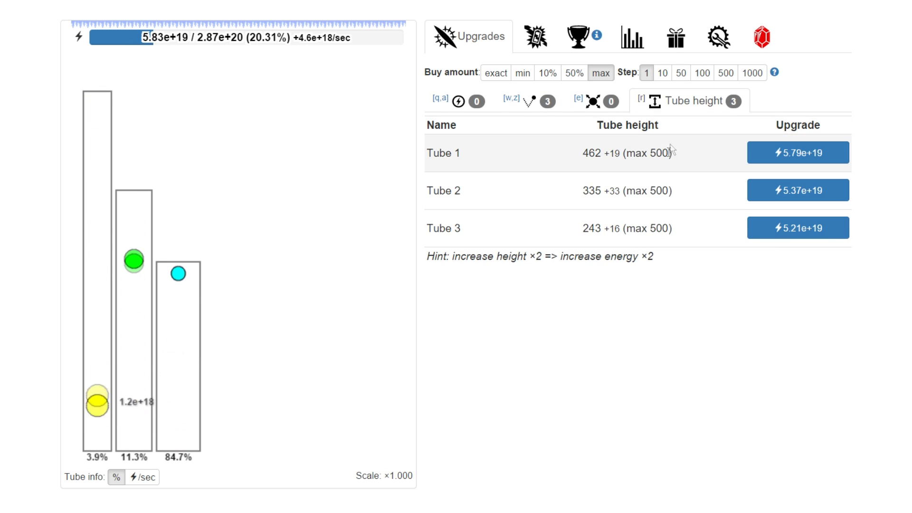
{"action": "left_click", "coordinate": [798, 152]}
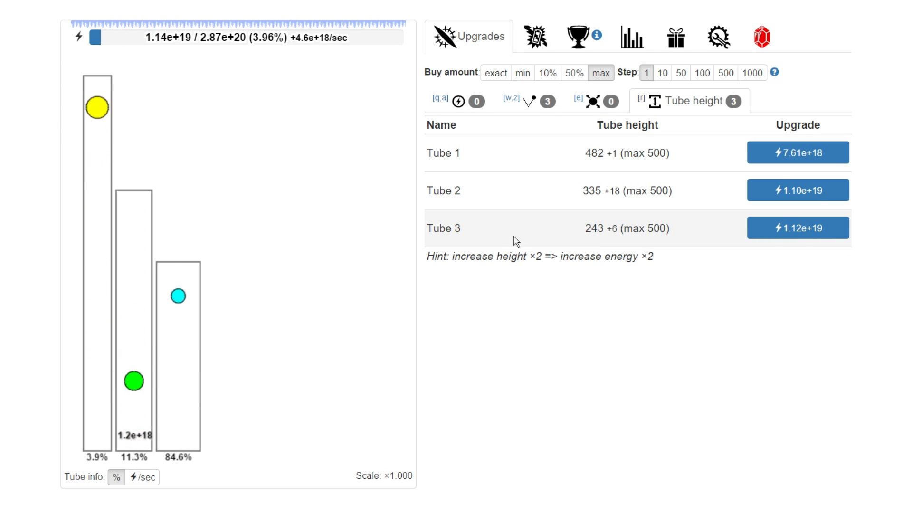
{"action": "left_click", "coordinate": [595, 100]}
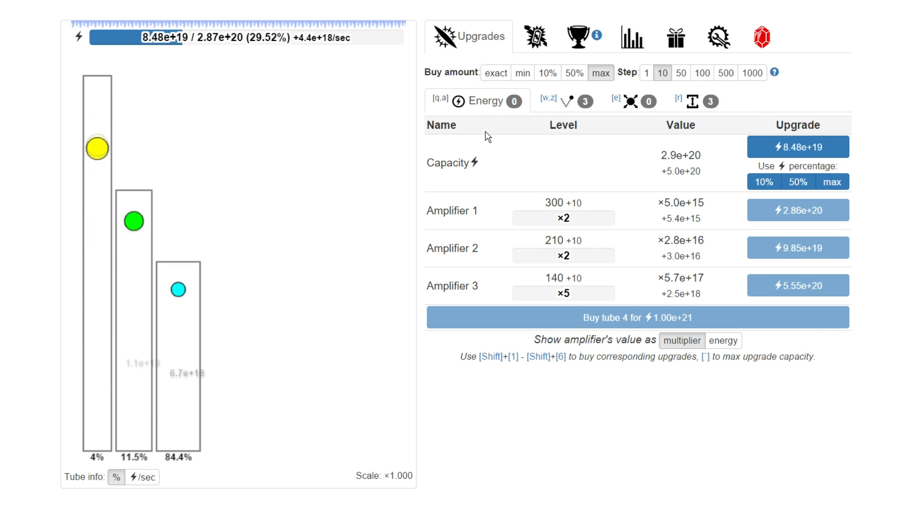
Enlarge Ball 3 to radius 10
{"action": "left_click", "coordinate": [631, 100]}
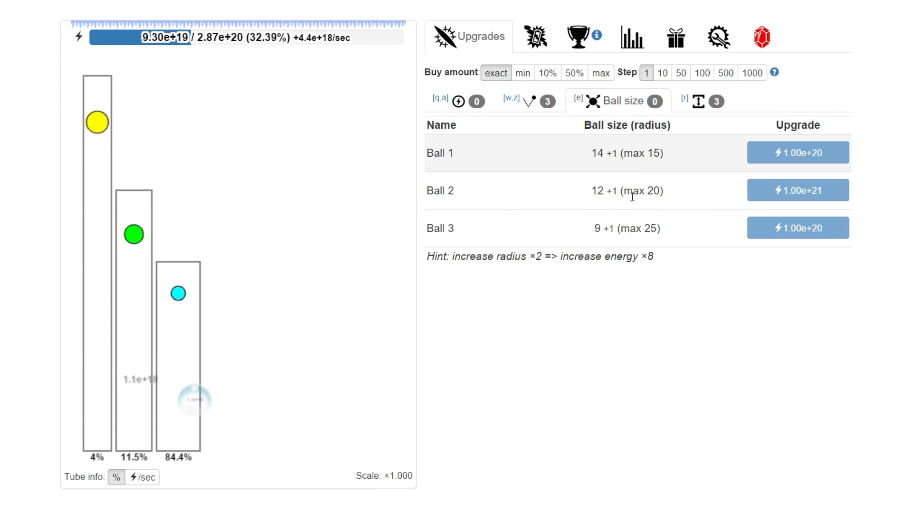
{"action": "left_click", "coordinate": [799, 227]}
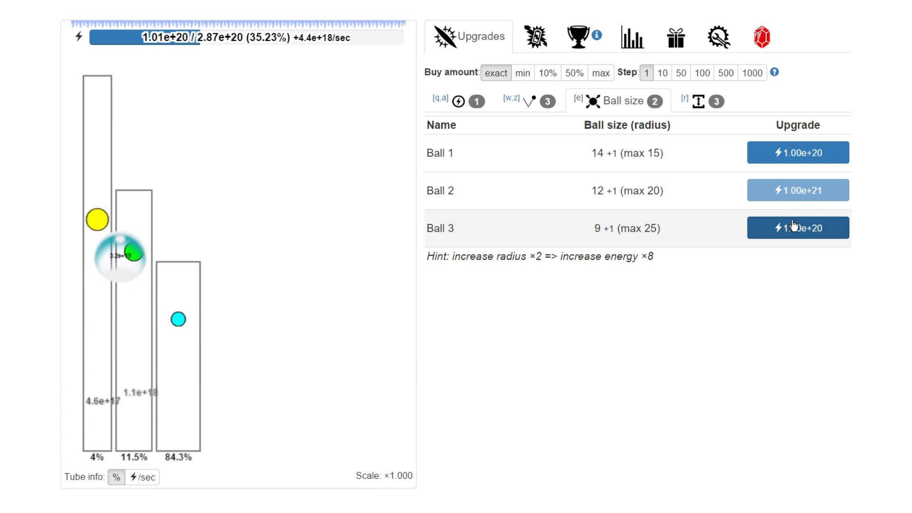
{"action": "left_click", "coordinate": [799, 228]}
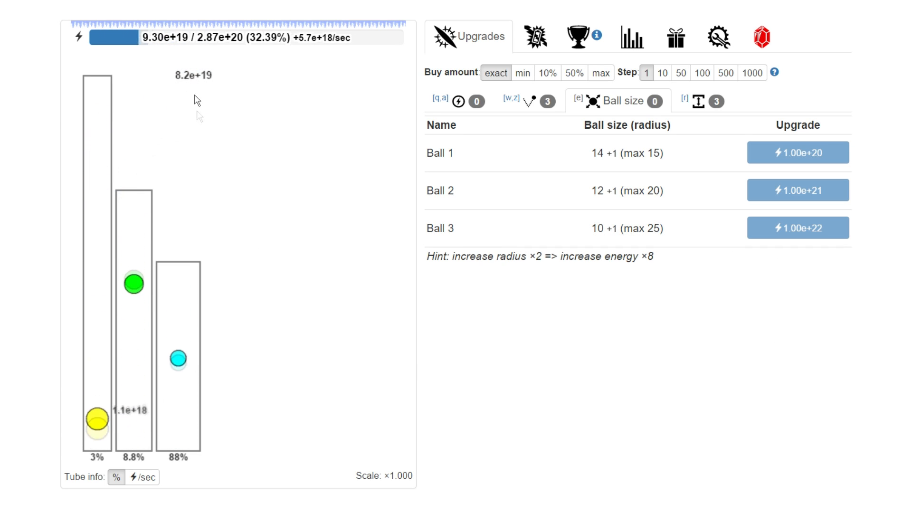
Raise Amplifier 2 to 220 and spend all energy lifting capacity to 1.02e+21
{"action": "left_click", "coordinate": [799, 153]}
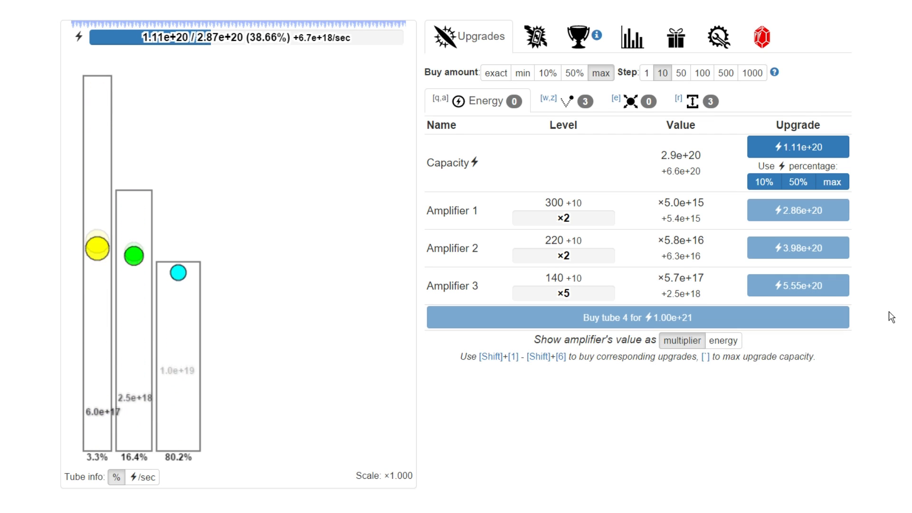
{"action": "left_click", "coordinate": [835, 181]}
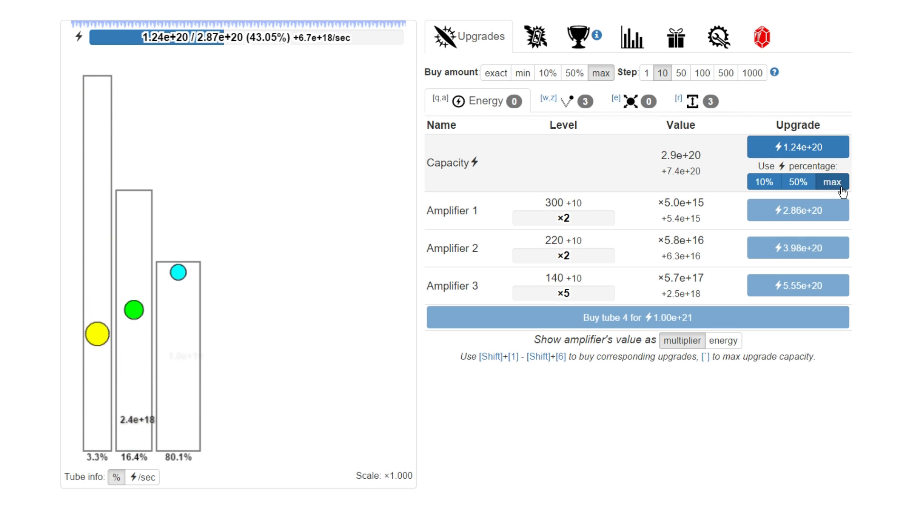
{"action": "left_click", "coordinate": [840, 181]}
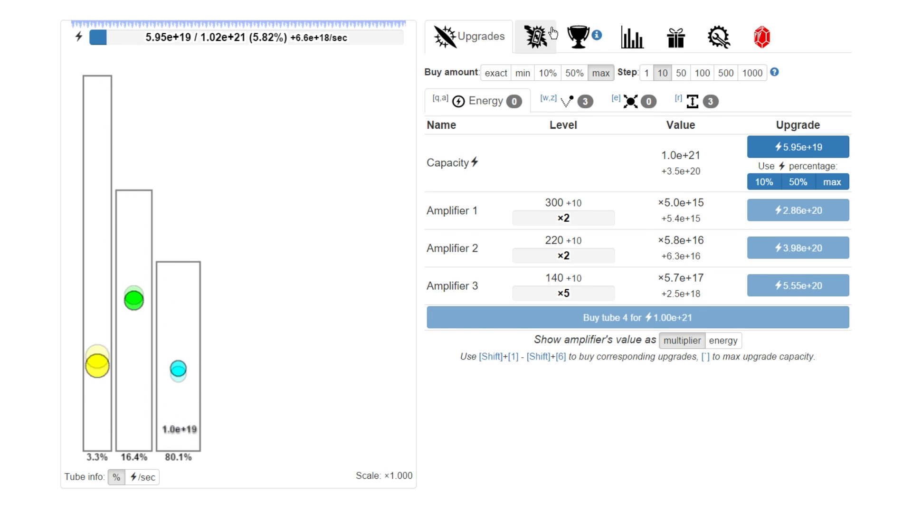
{"action": "left_click", "coordinate": [537, 37]}
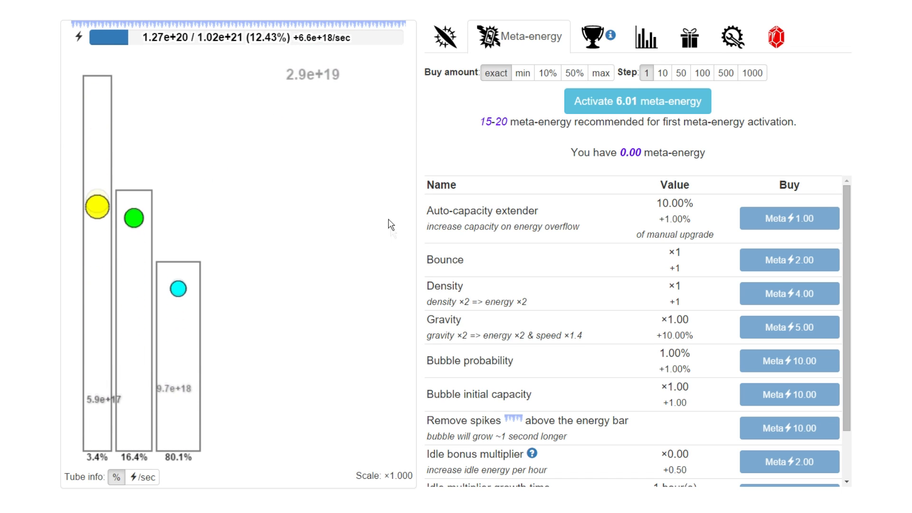
{"action": "left_click", "coordinate": [440, 36]}
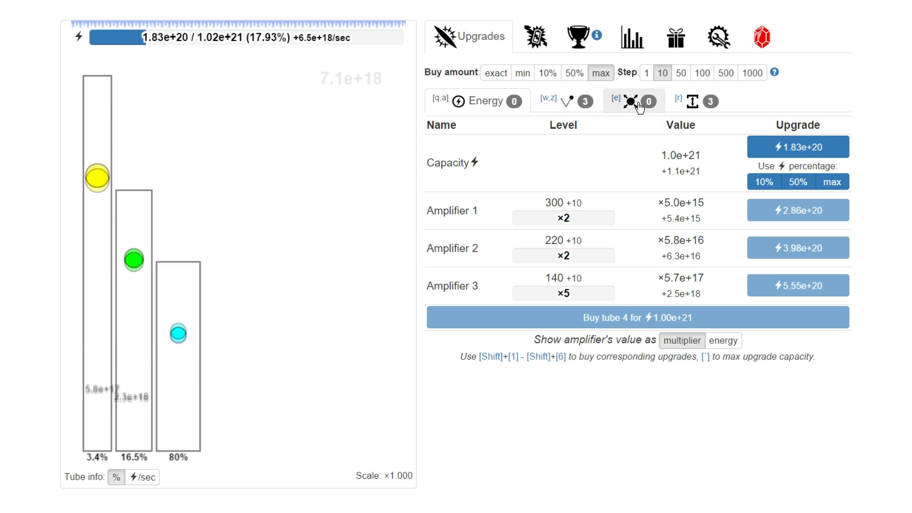
Raise Amplifier 3 to level 150 and start making the tubes taller
{"action": "left_click", "coordinate": [696, 101]}
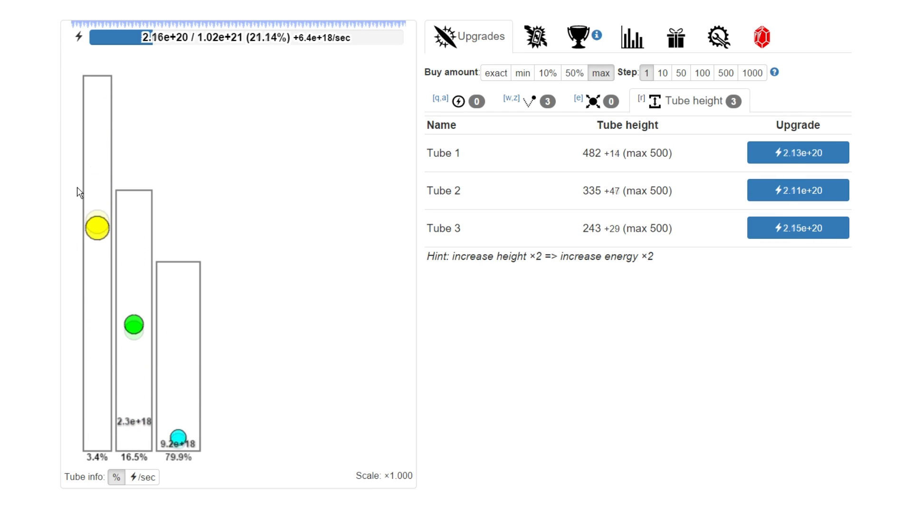
{"action": "left_click", "coordinate": [529, 100]}
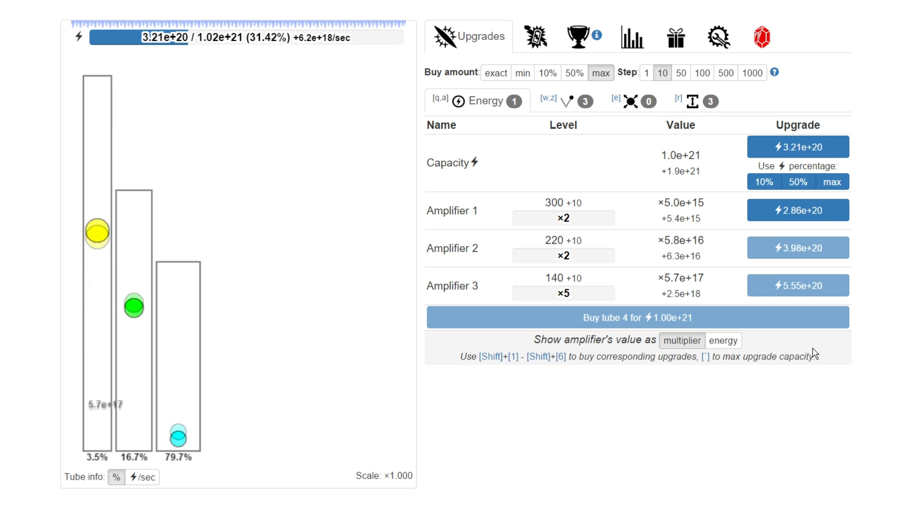
{"action": "left_click", "coordinate": [798, 210]}
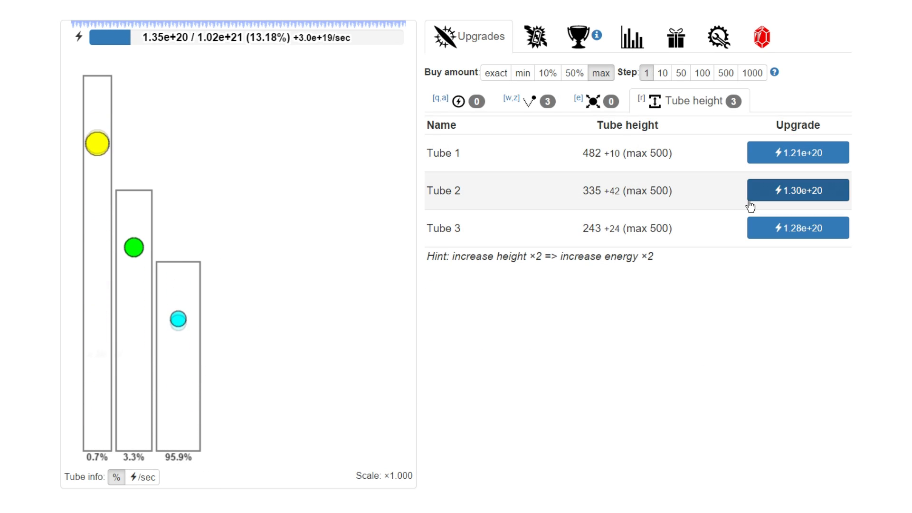
{"action": "left_click", "coordinate": [798, 190]}
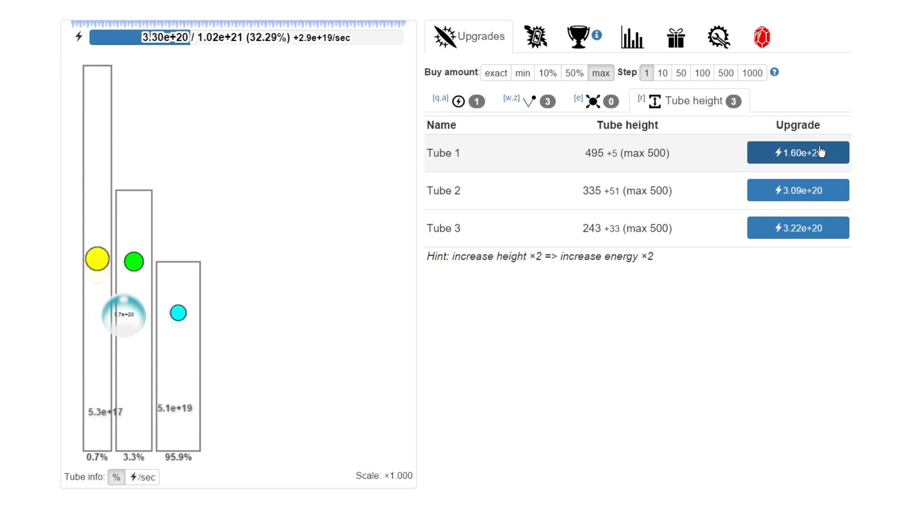
Max Tube 1's height at 500 and grow Tube 3 to 286
{"action": "left_click", "coordinate": [799, 152]}
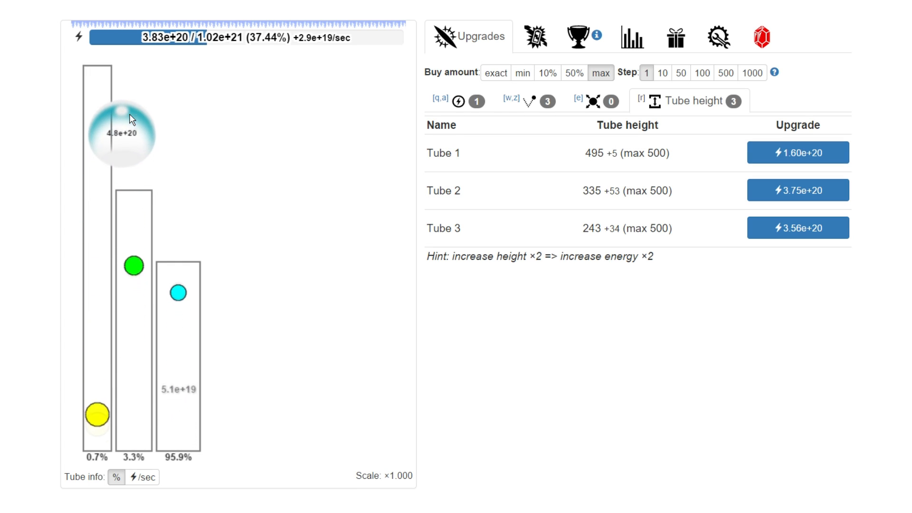
{"action": "left_click", "coordinate": [798, 152]}
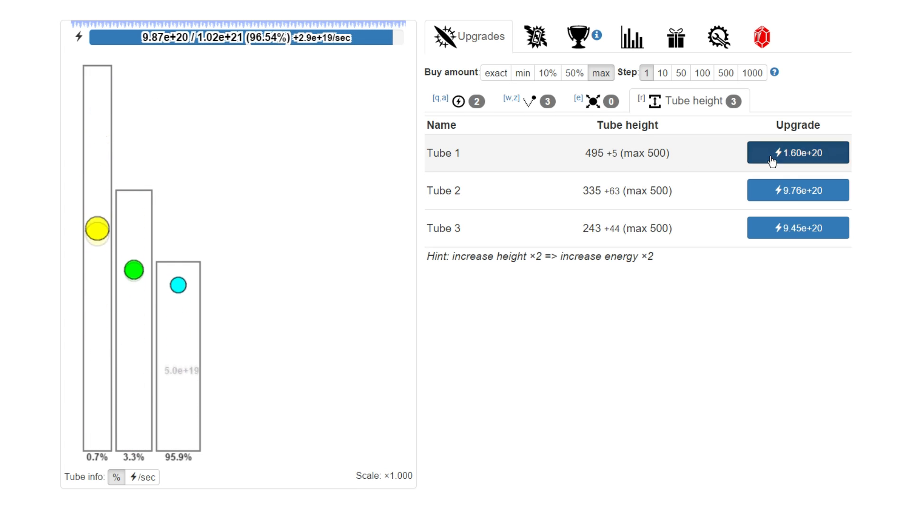
{"action": "left_click", "coordinate": [798, 152]}
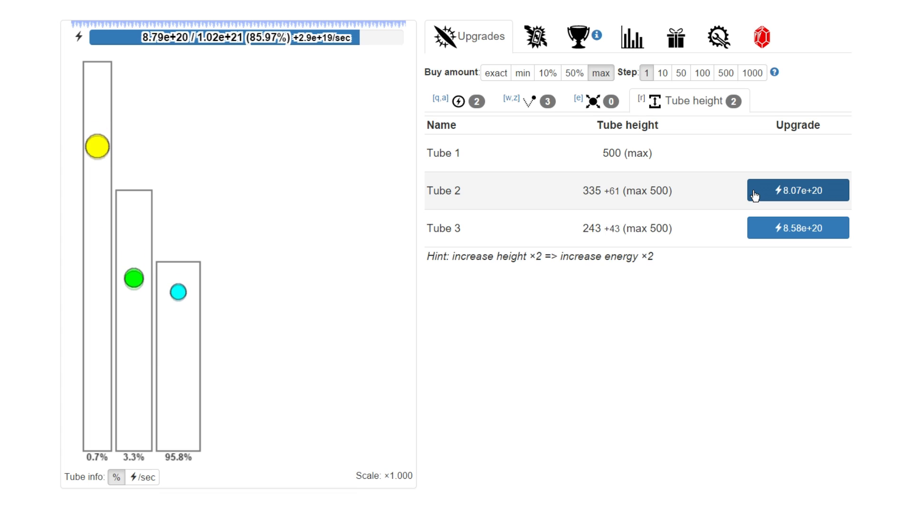
{"action": "left_click", "coordinate": [798, 189]}
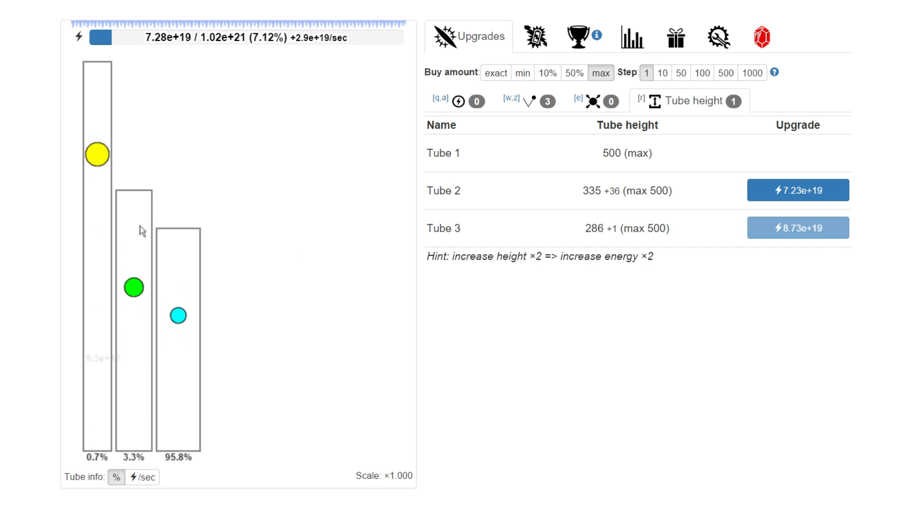
{"action": "left_click", "coordinate": [798, 190]}
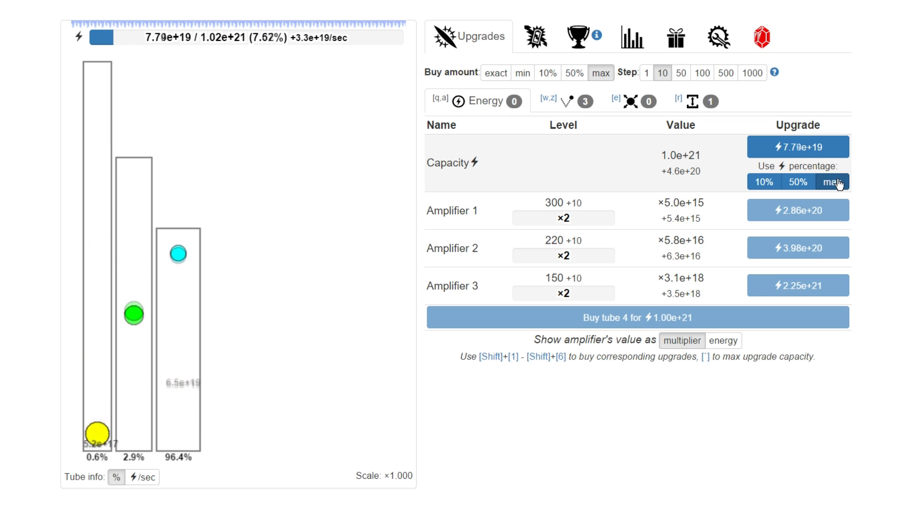
Max Ball 1's size at 15 and spend all energy raising capacity to 1.07e+22
{"action": "left_click", "coordinate": [694, 101]}
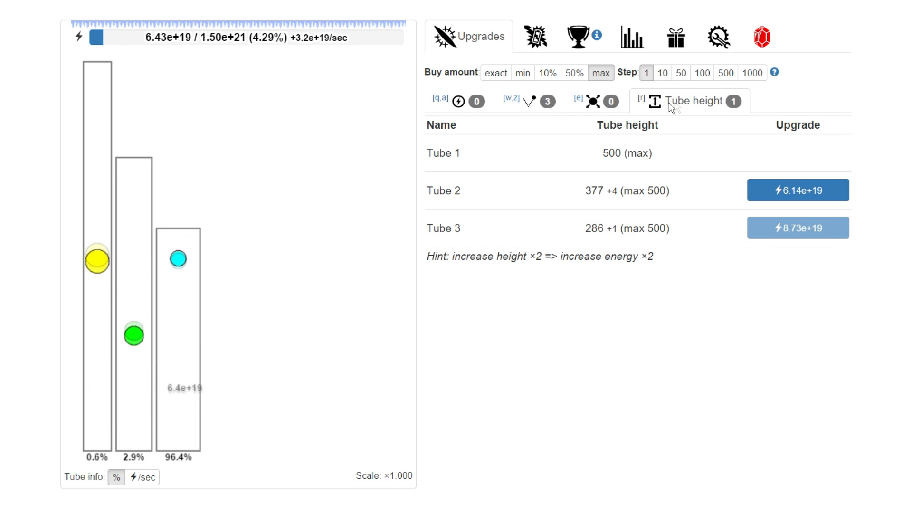
{"action": "left_click", "coordinate": [595, 101]}
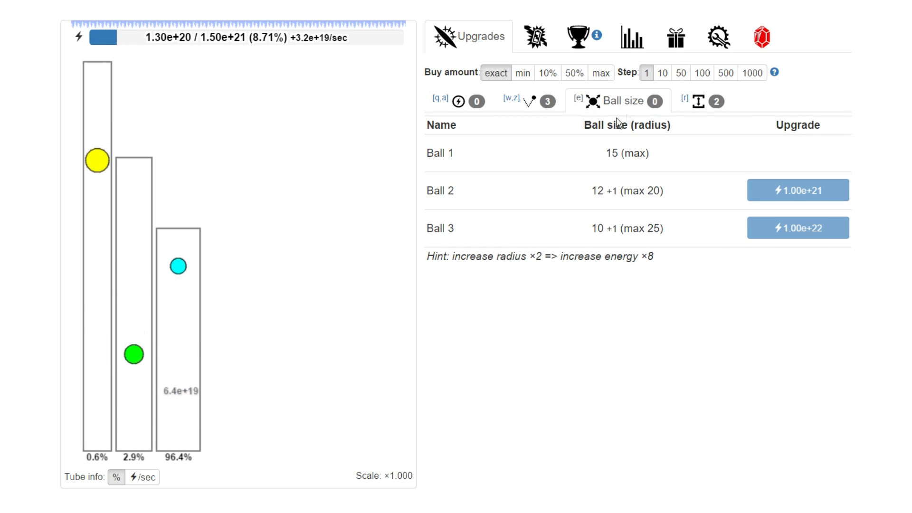
{"action": "left_click", "coordinate": [460, 101]}
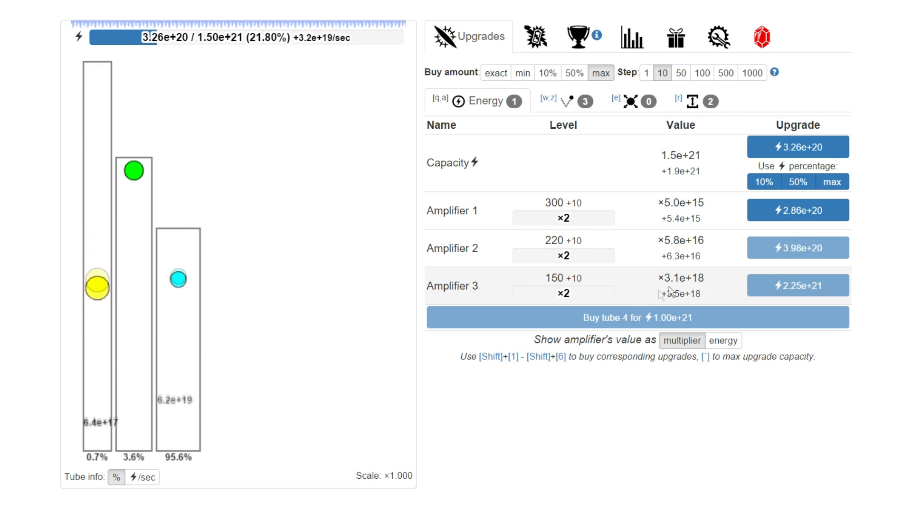
{"action": "left_click", "coordinate": [568, 100]}
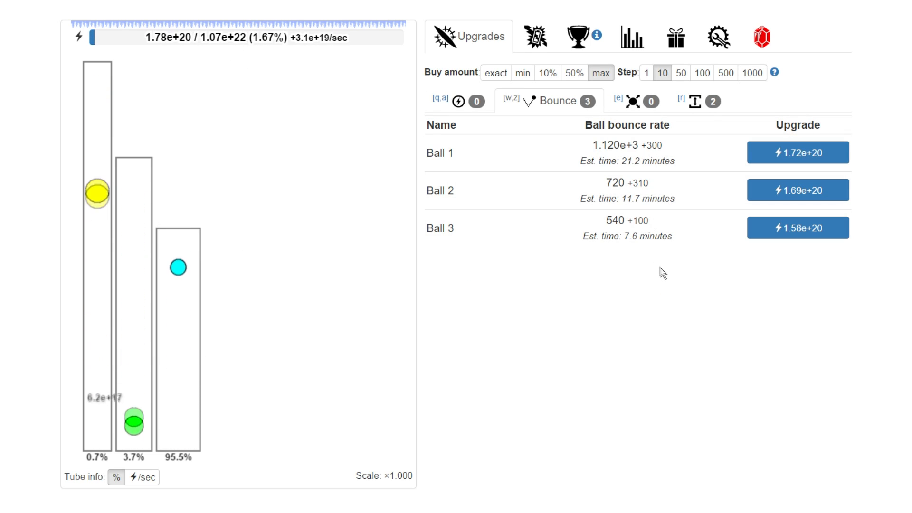
Raise bounce rates to 1,430, 1,020 and 690 for Balls 1–3, then quit the game
{"action": "left_click", "coordinate": [799, 152]}
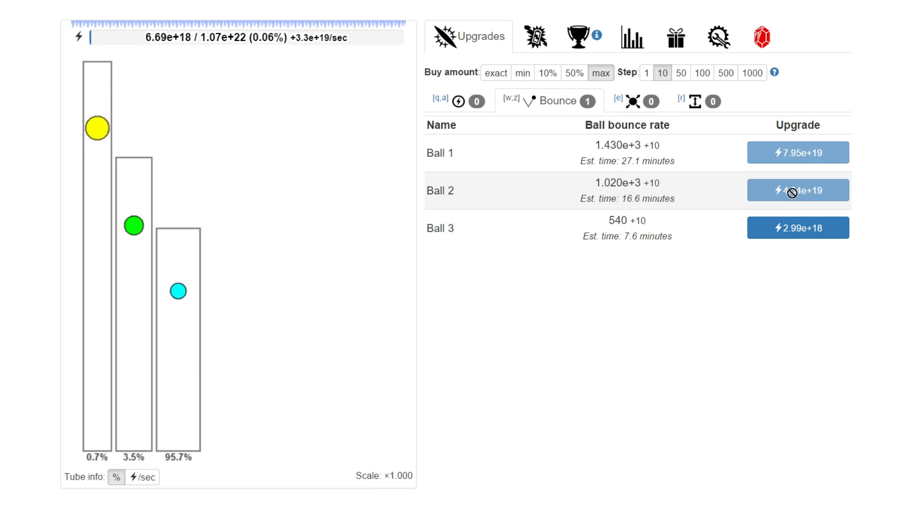
{"action": "left_click", "coordinate": [798, 189]}
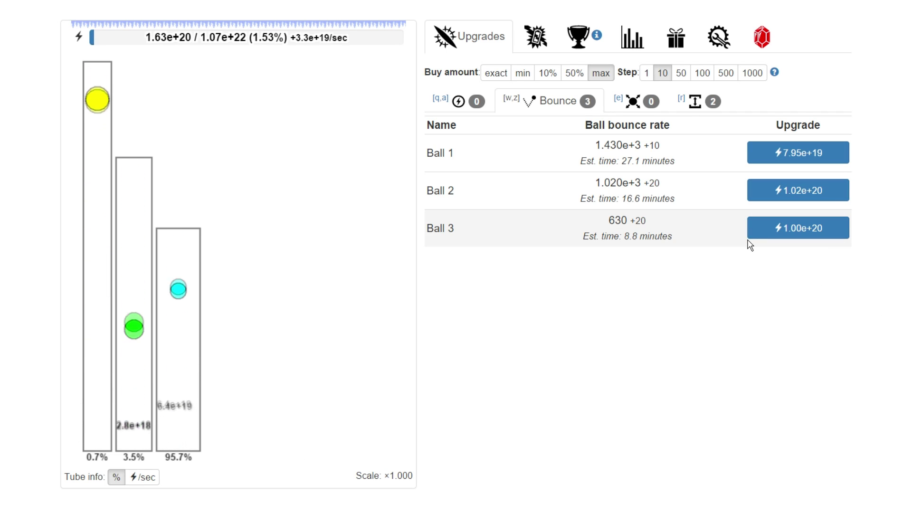
{"action": "left_click", "coordinate": [633, 100]}
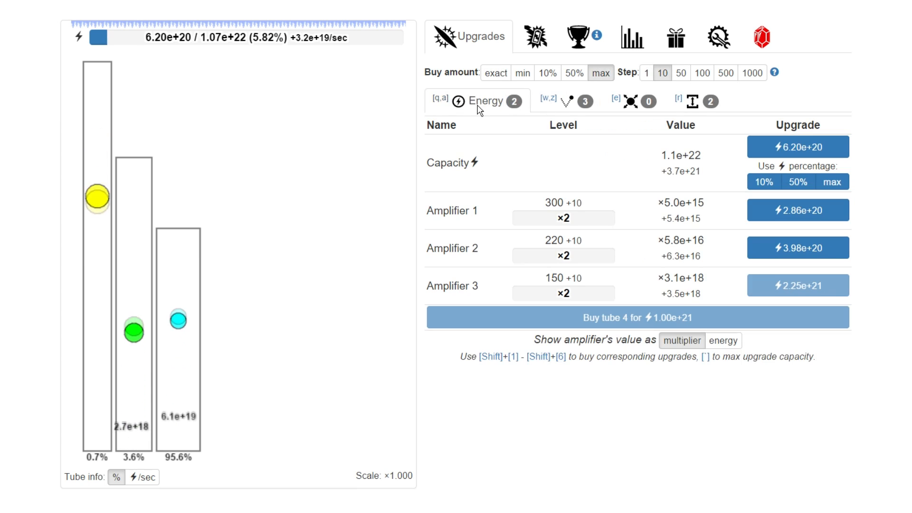
{"action": "left_click", "coordinate": [568, 100]}
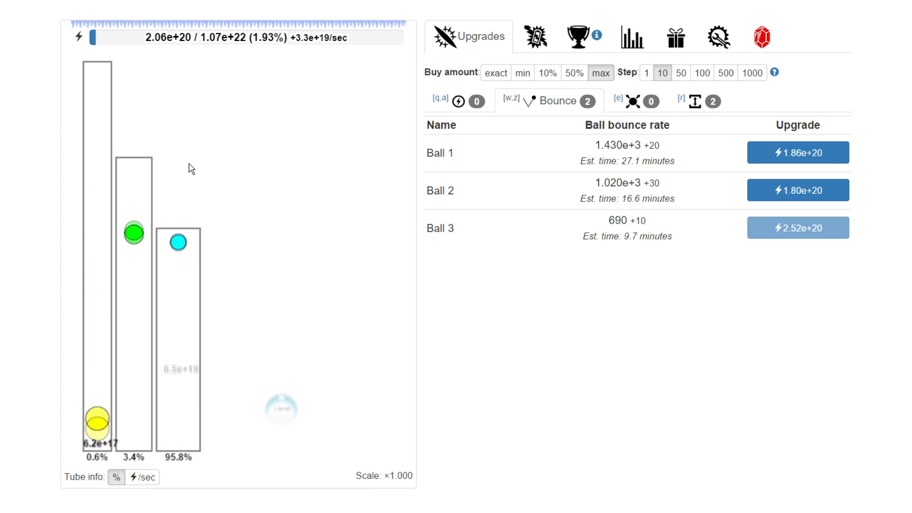
{"action": "left_click", "coordinate": [798, 228]}
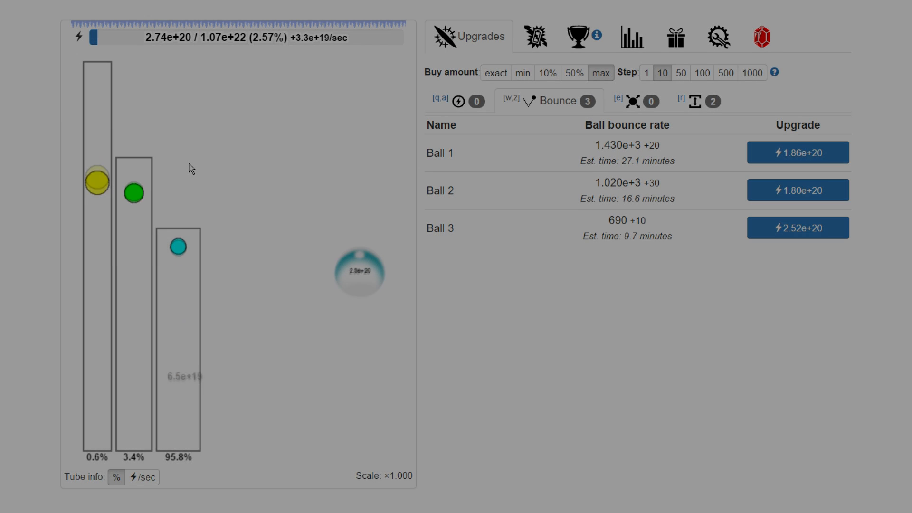